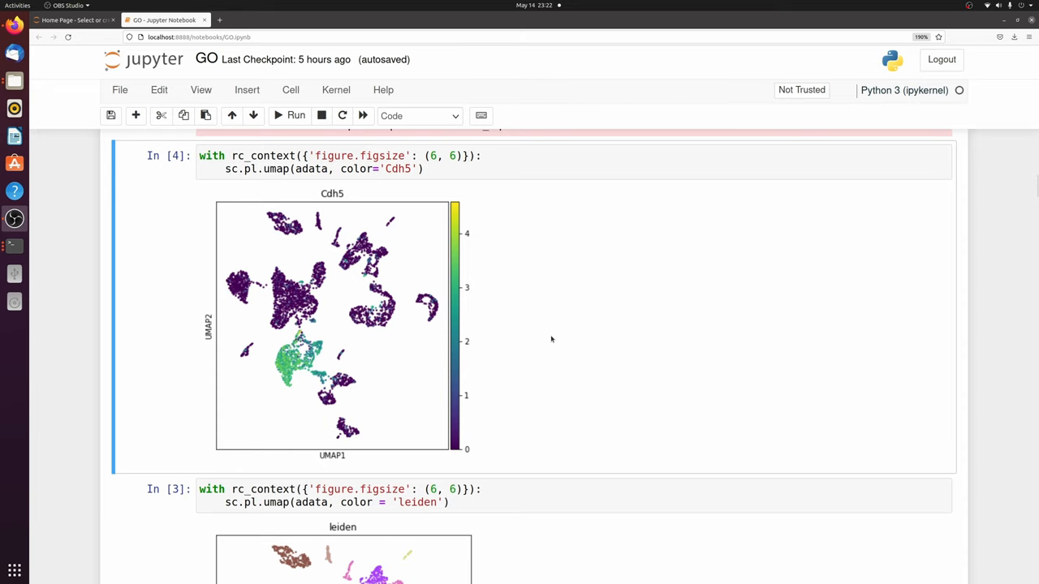
mouse_move(546, 337)
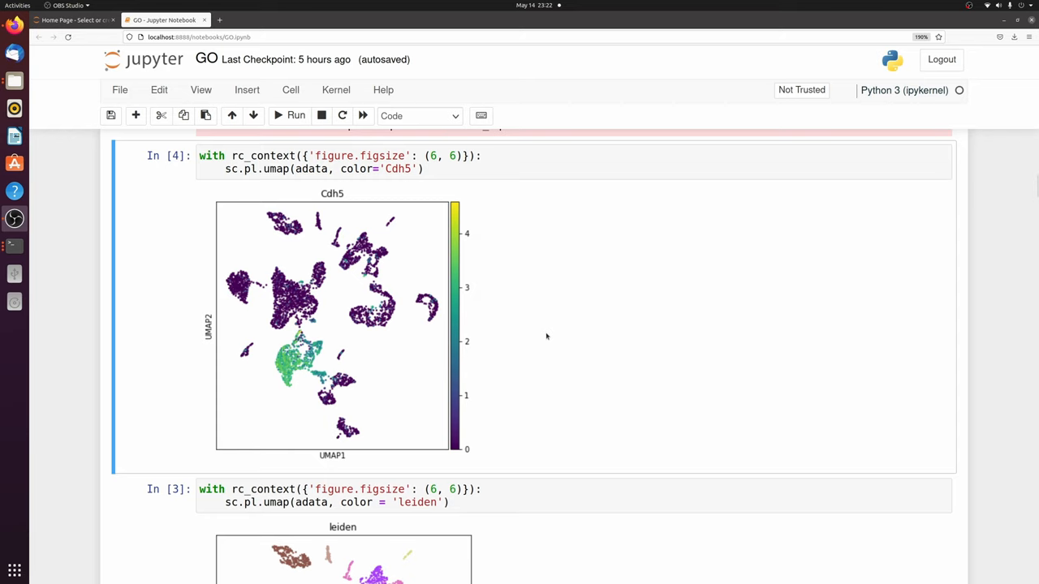
mouse_move(544, 337)
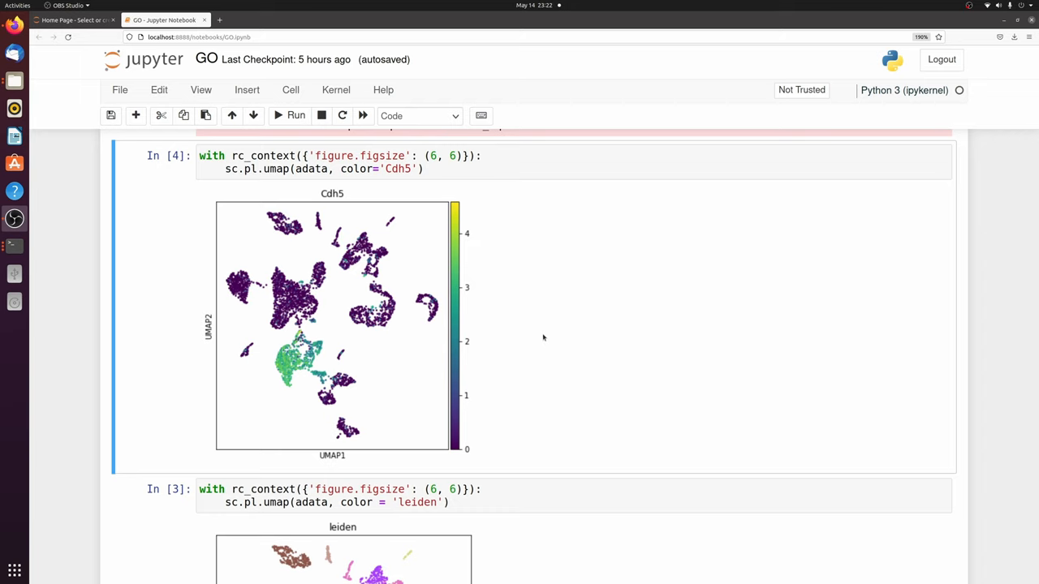
mouse_move(710, 348)
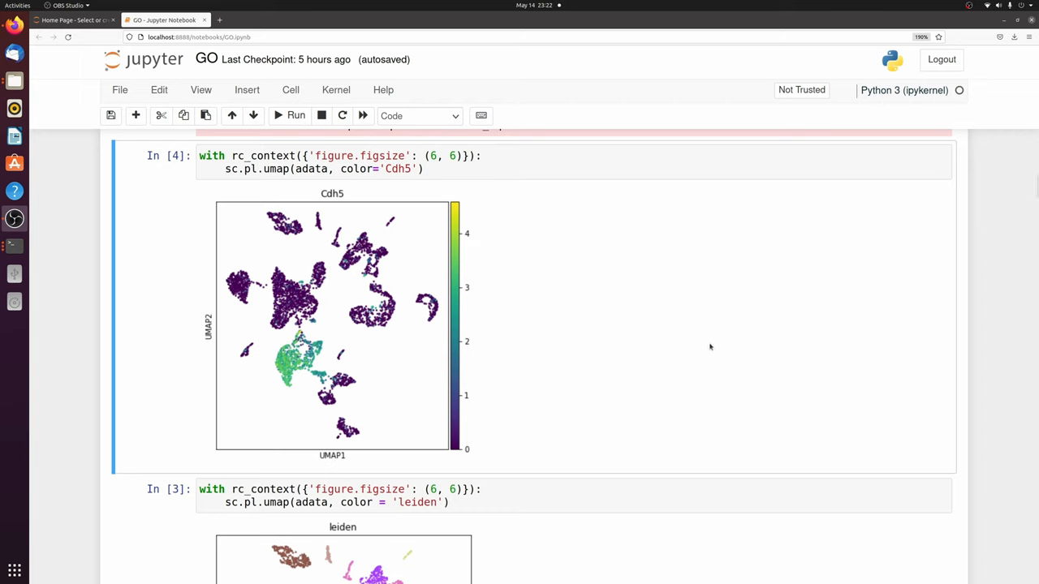
mouse_move(450, 320)
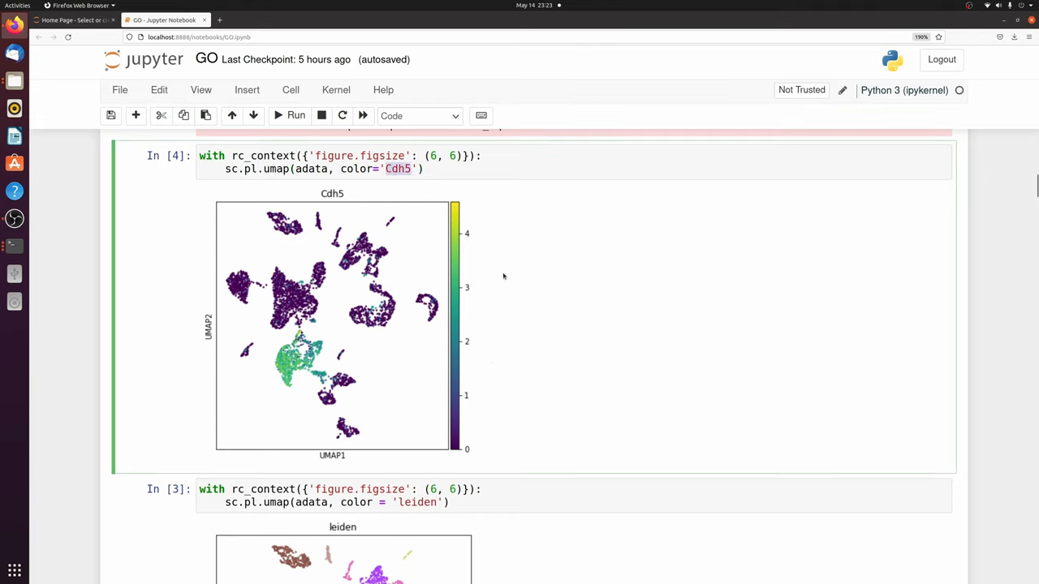
mouse_move(613, 361)
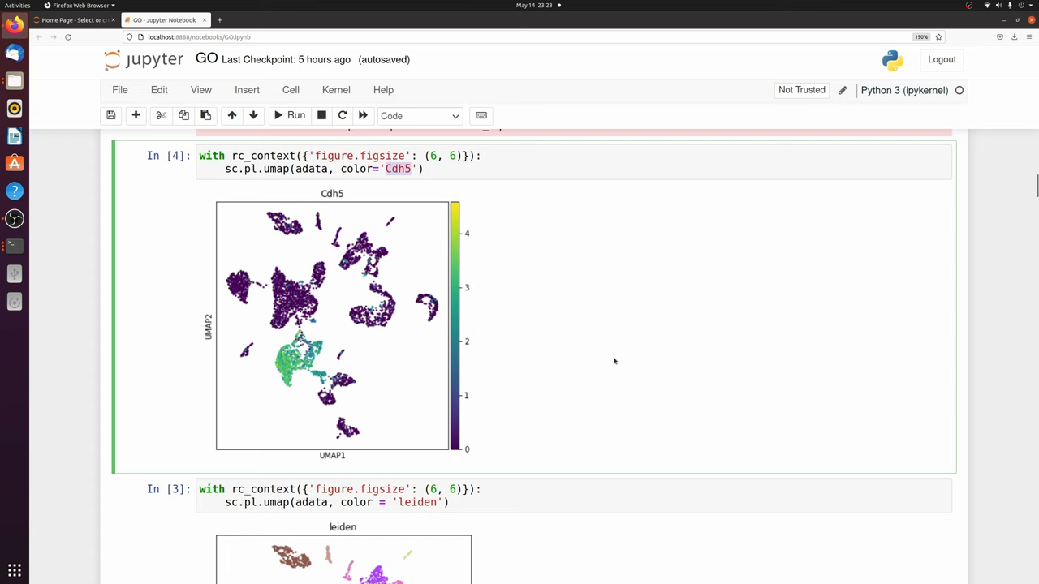
- Scroll past the leiden UMAP plot to the ec_markers table of 767 filtered cluster 1 genes
scroll(down, 3)
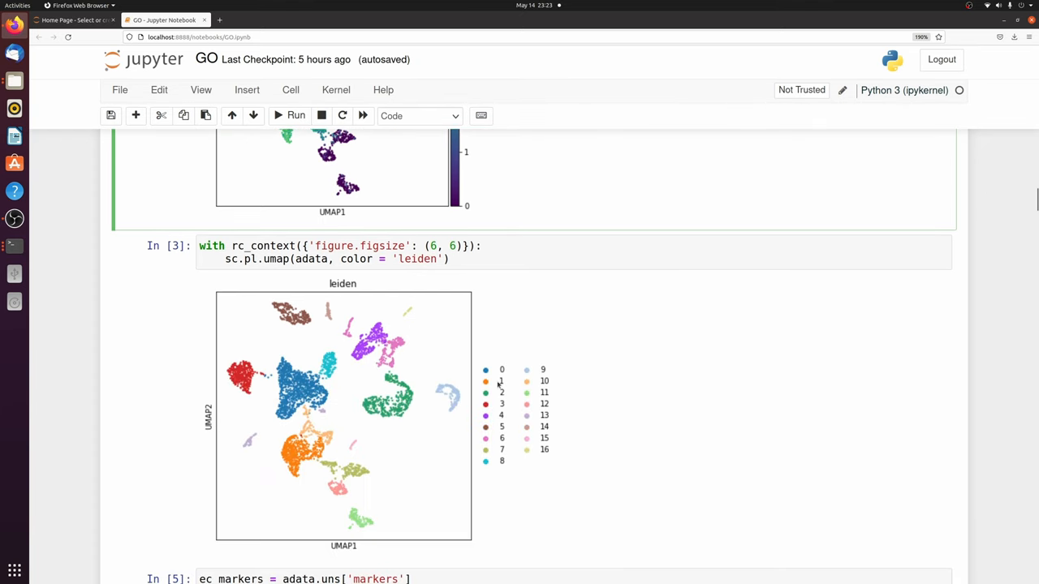
mouse_move(425, 412)
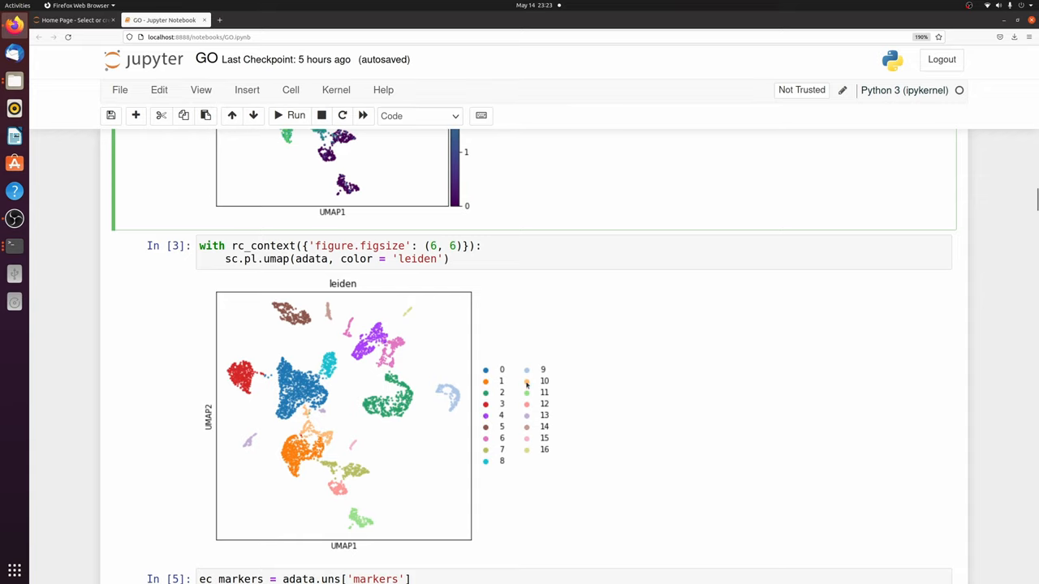
mouse_move(634, 422)
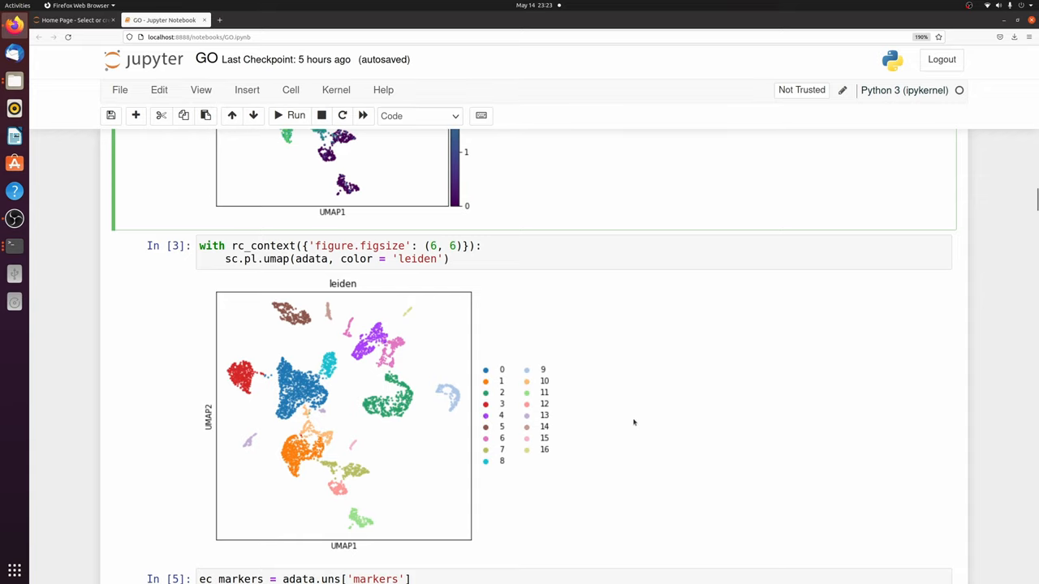
scroll(down, 3)
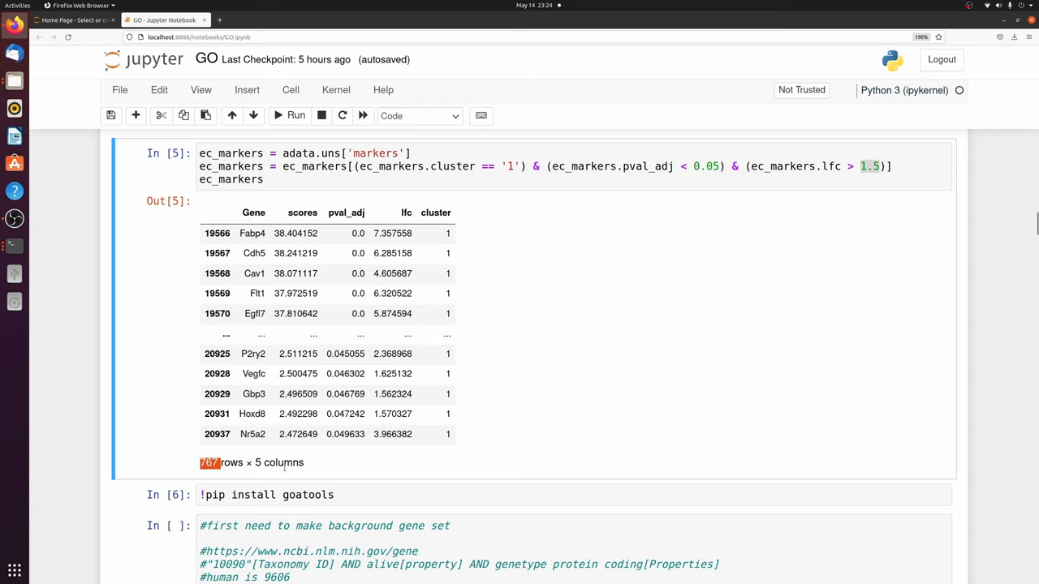
mouse_move(355, 466)
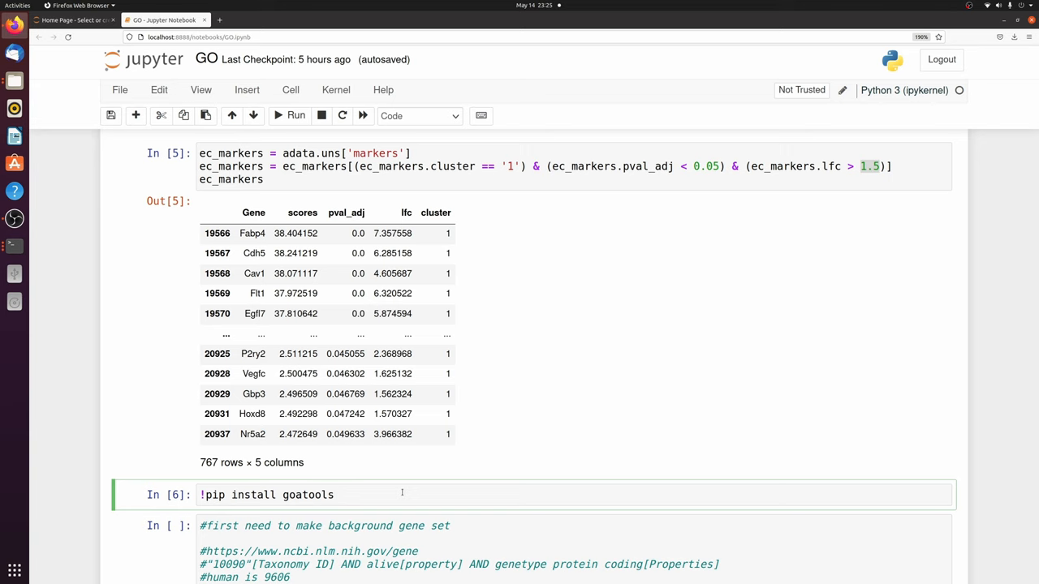
- Select the NCBI mouse (taxid 10090) protein-coding gene query line and switch to the NCBI Gene page
scroll(down, 3)
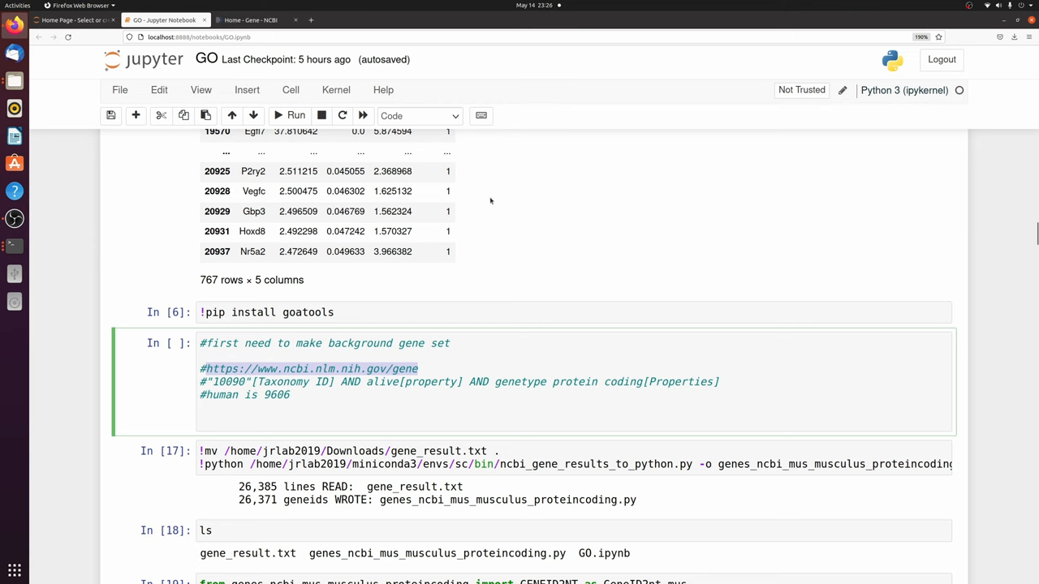
scroll(down, 3)
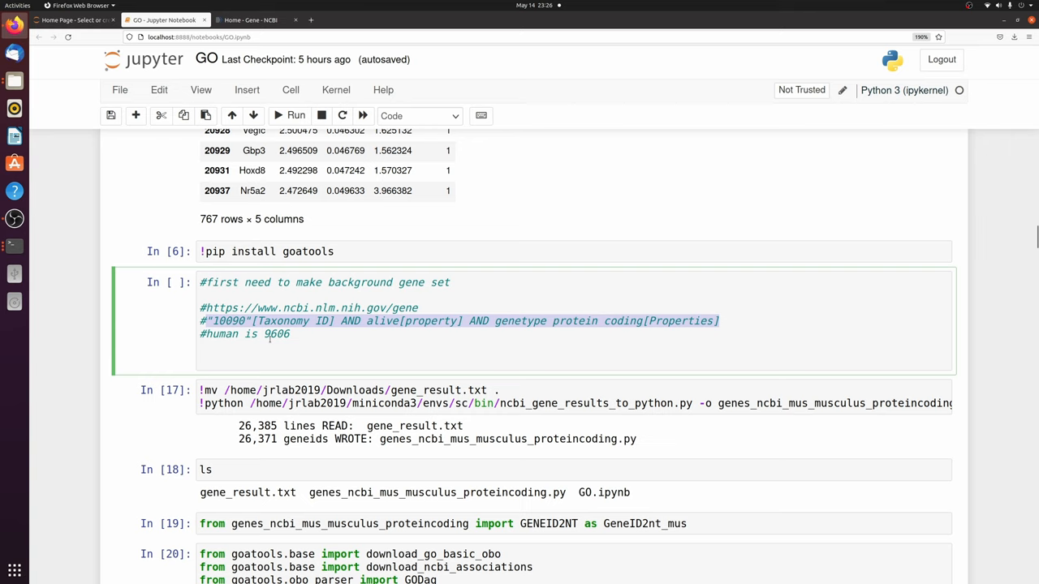
double_click(229, 321)
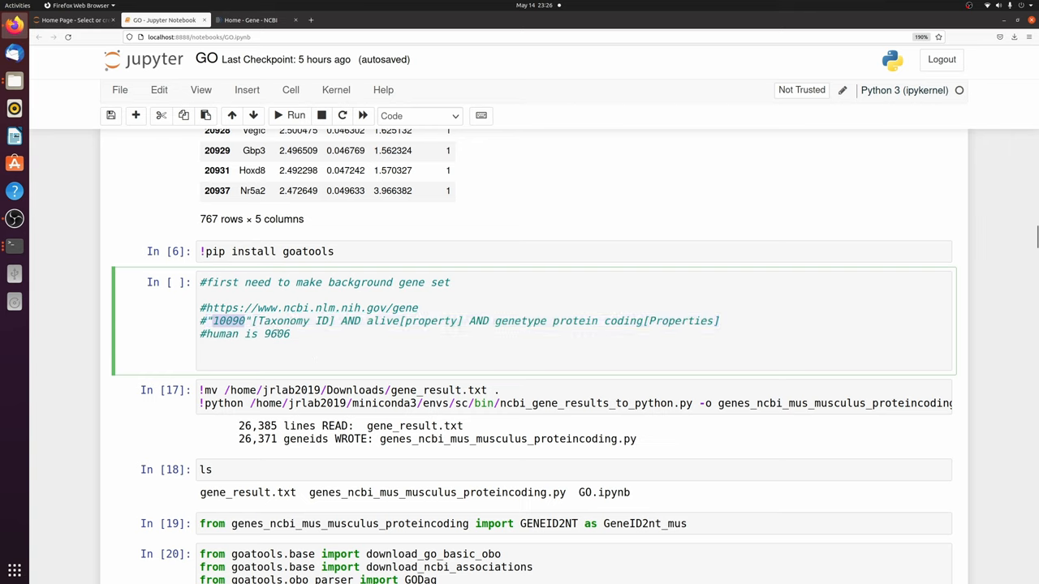
double_click(276, 334)
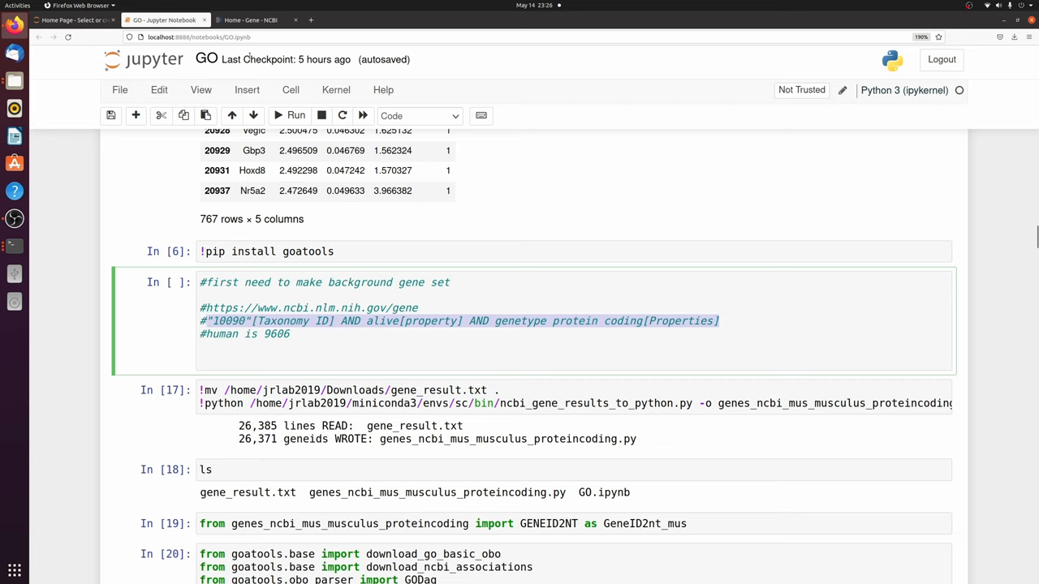
click(249, 19)
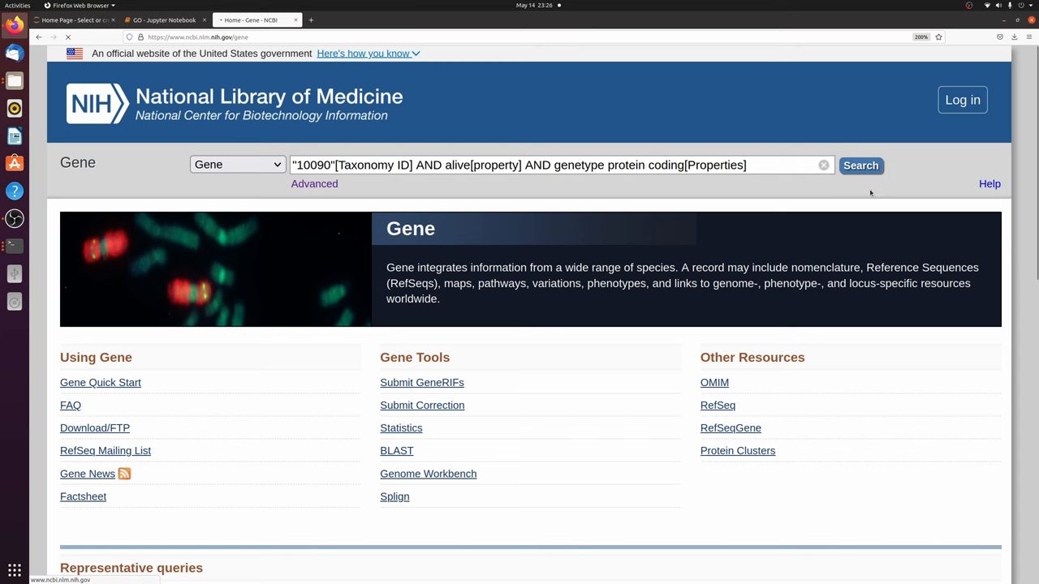
- Run the mouse protein-coding gene search returning 26,371 genes, check Send to, and return to the notebook
click(860, 166)
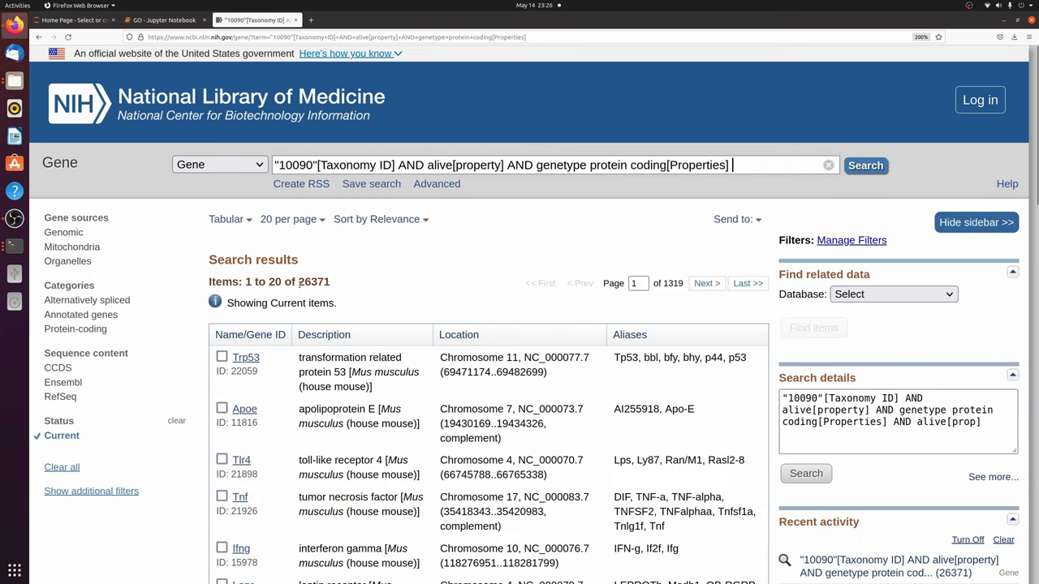
double_click(304, 282)
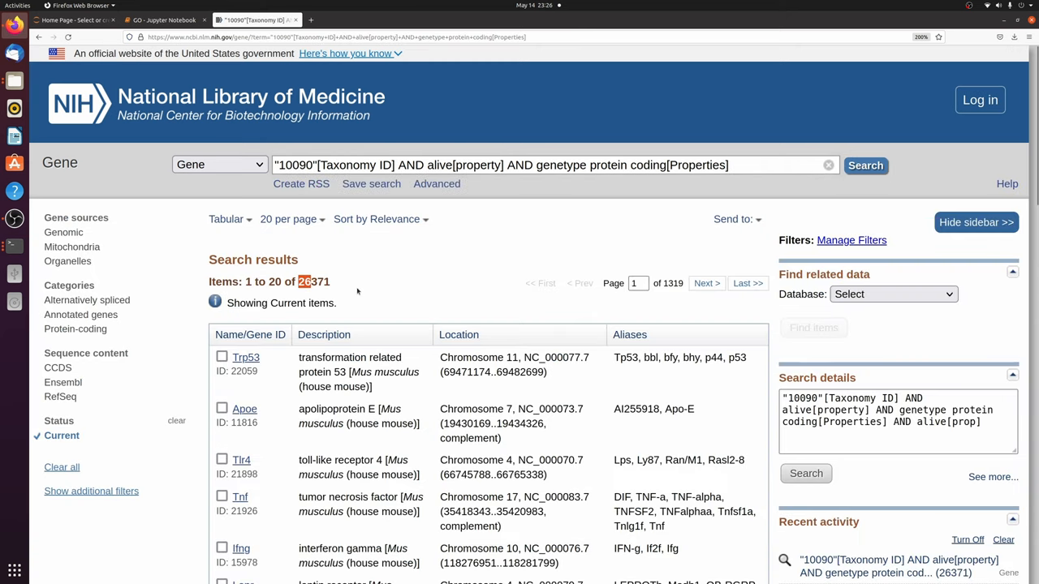
click(733, 219)
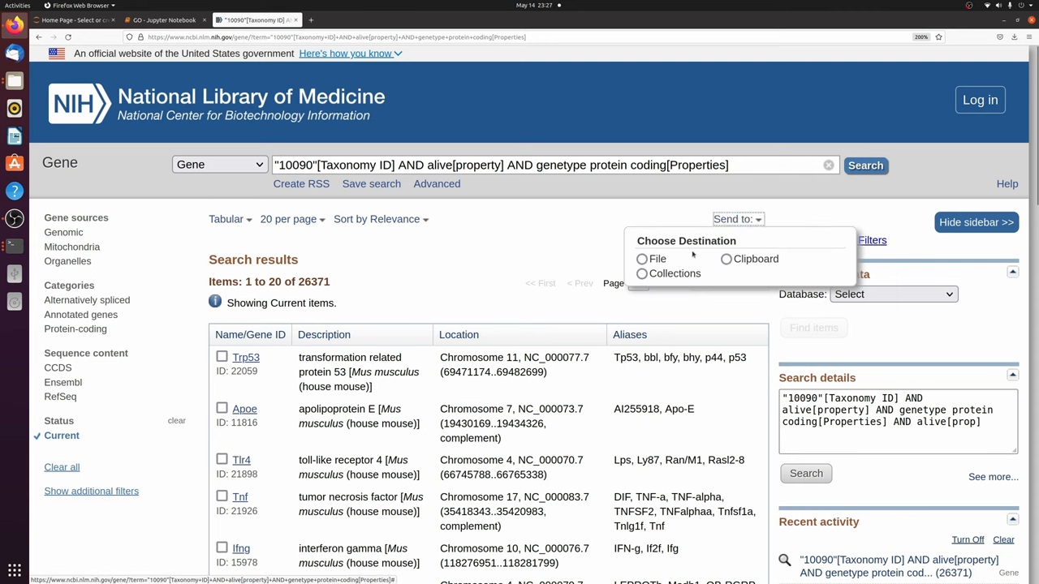
click(642, 259)
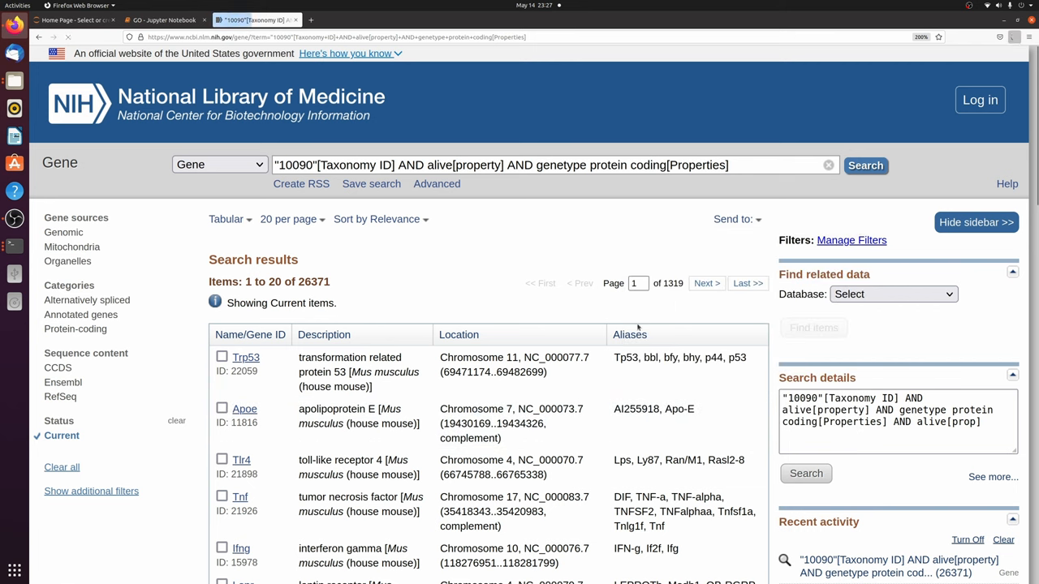
click(162, 20)
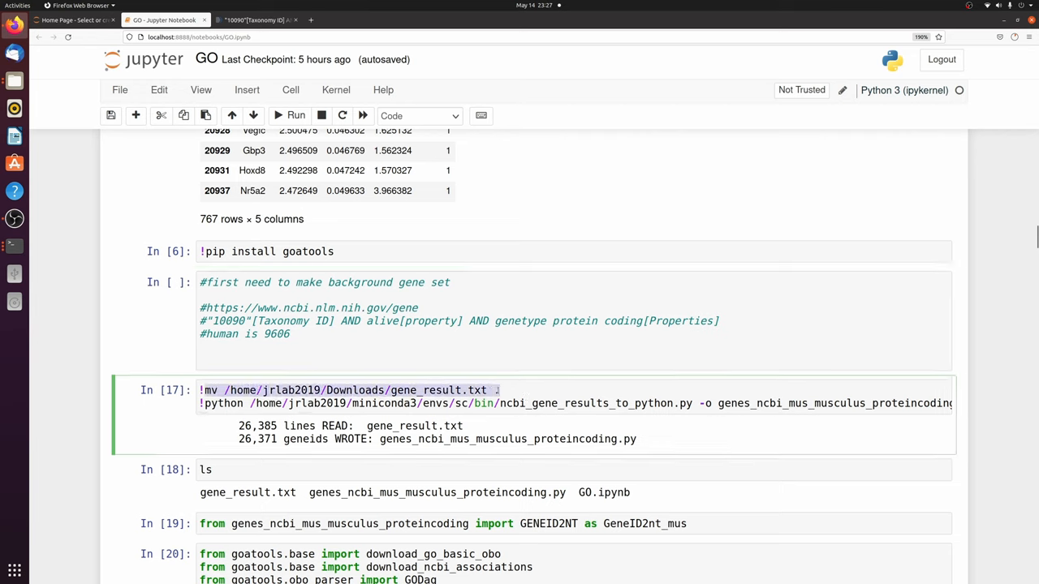
double_click(355, 391)
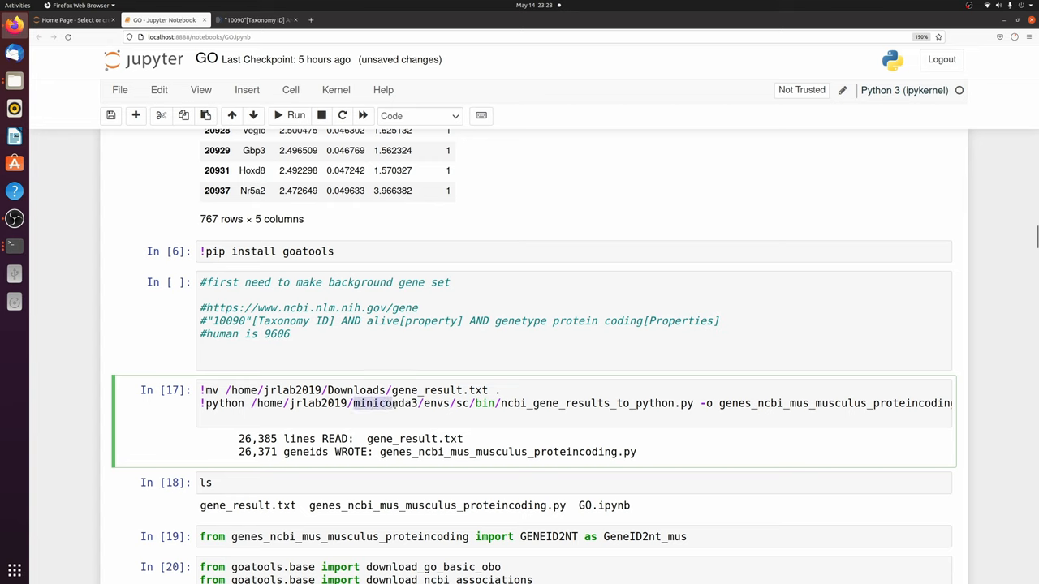
double_click(384, 403)
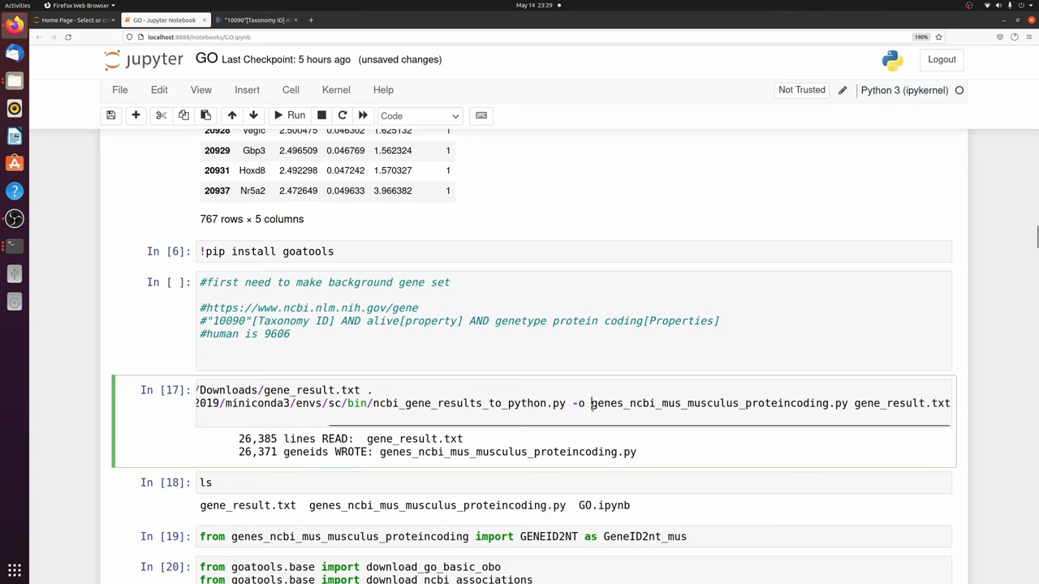
double_click(636, 403)
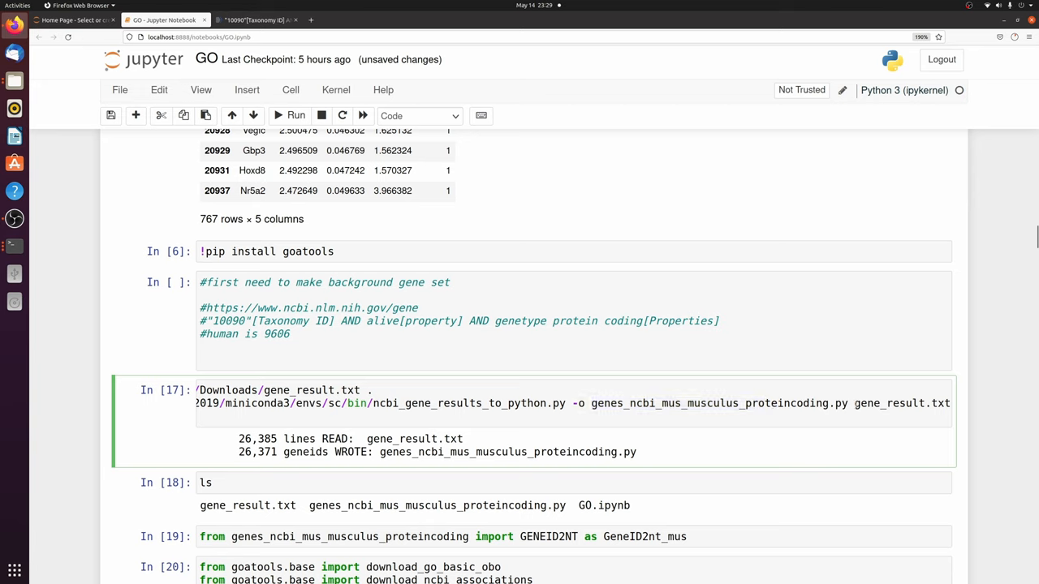
double_click(901, 403)
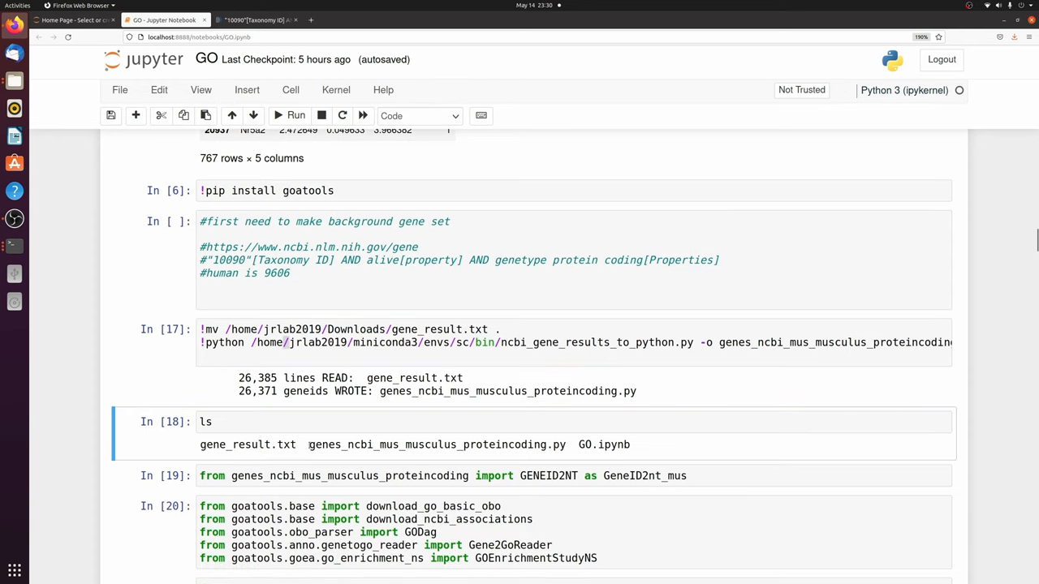
- Highlight the generated mouse protein-coding gene module file name in the ls output
double_click(324, 445)
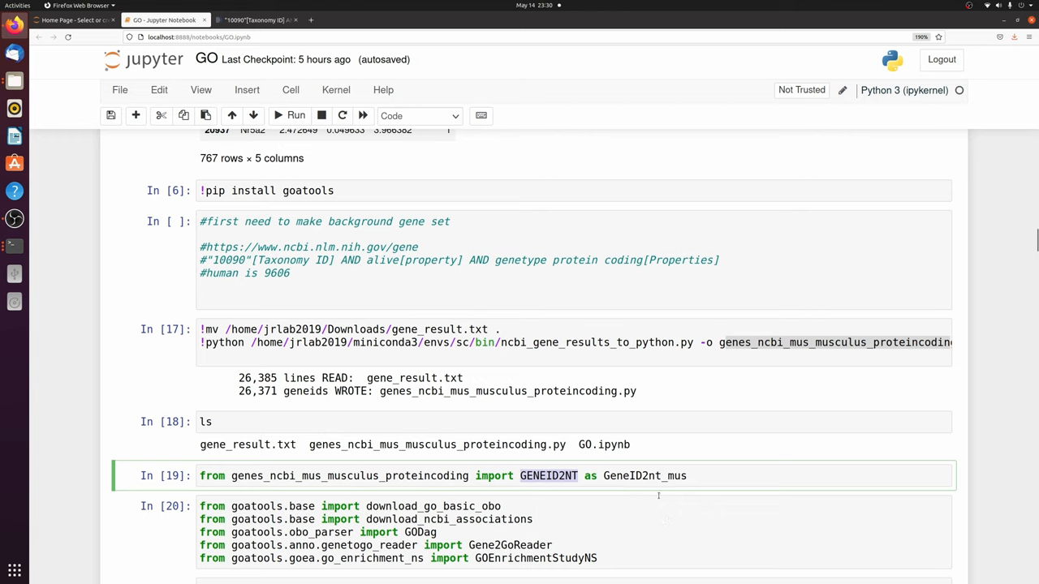
mouse_move(607, 476)
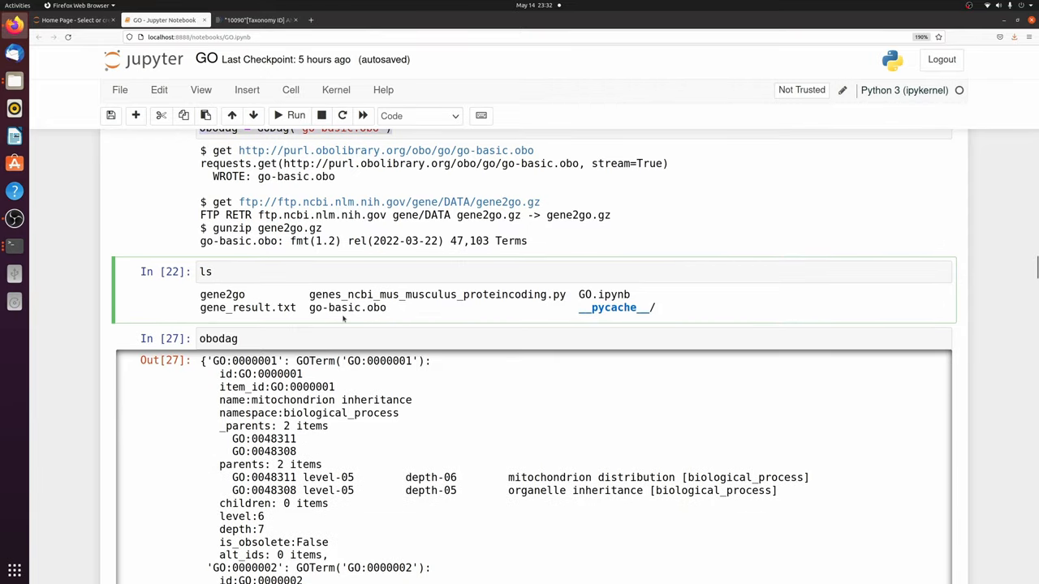
- Review the go-basic.obo download and loaded GO terms, scrolling to the GeneID2nt_mus lookup
double_click(346, 308)
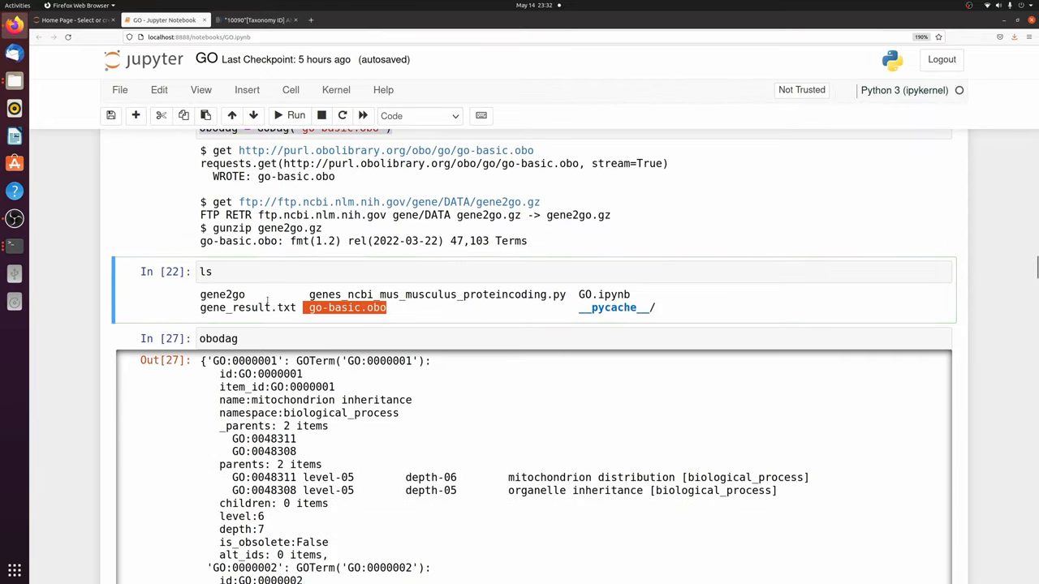
click(239, 339)
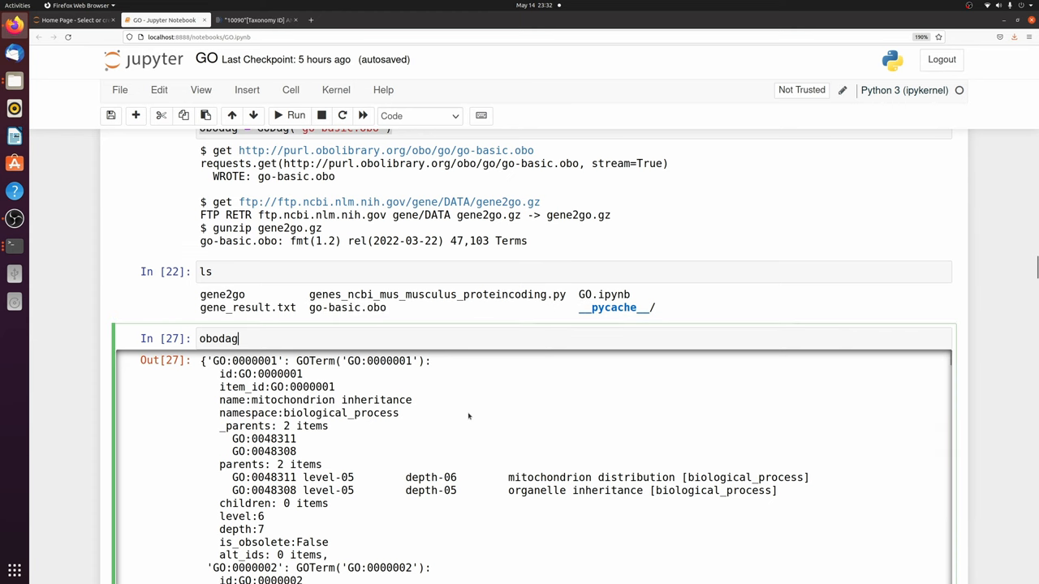
scroll(down, 3)
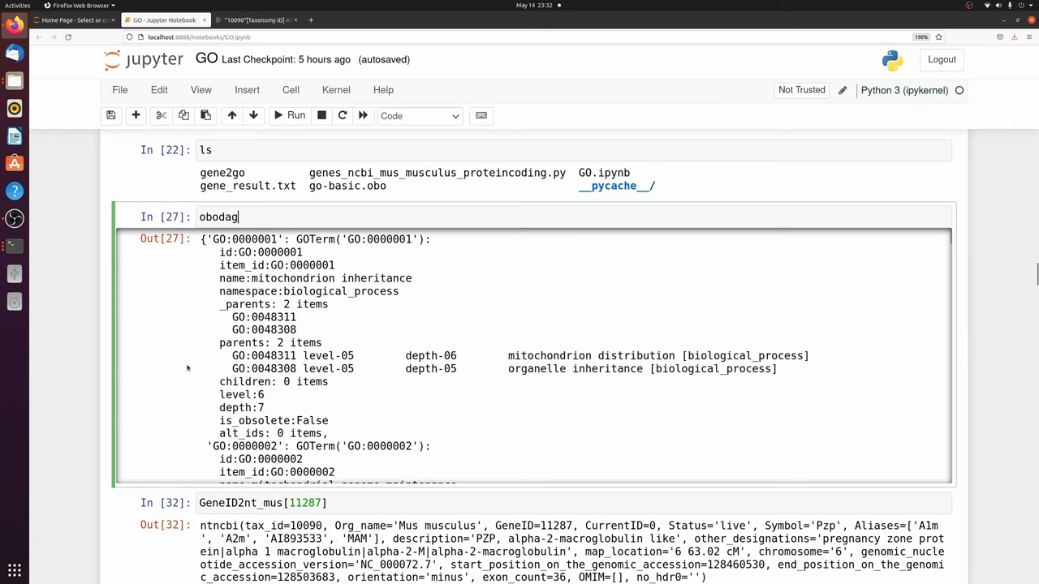
scroll(down, 3)
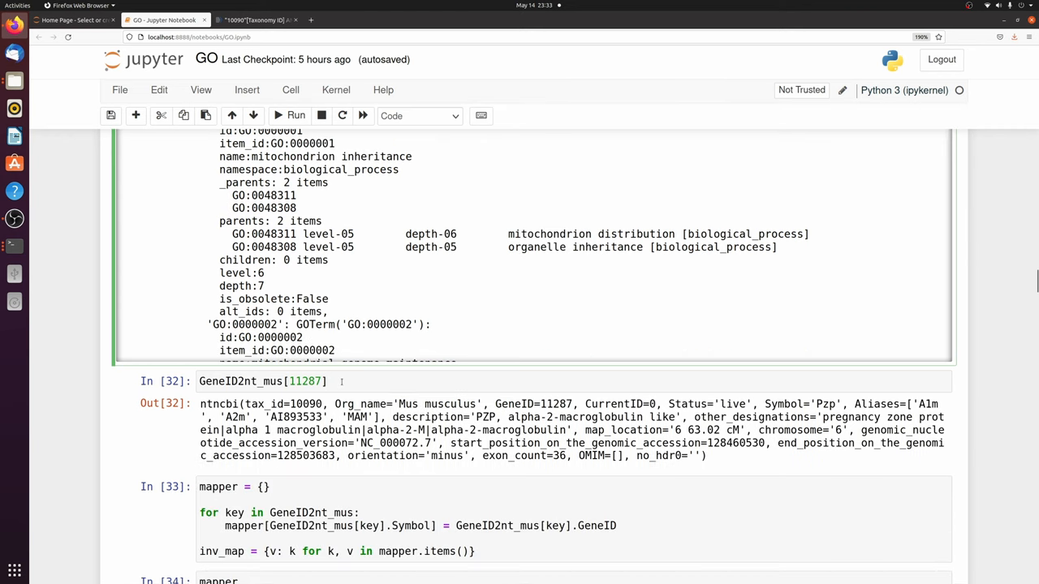
- Inspect the gene ID 11287 lookup and scroll to the mapper and inv_map outputs
click(263, 381)
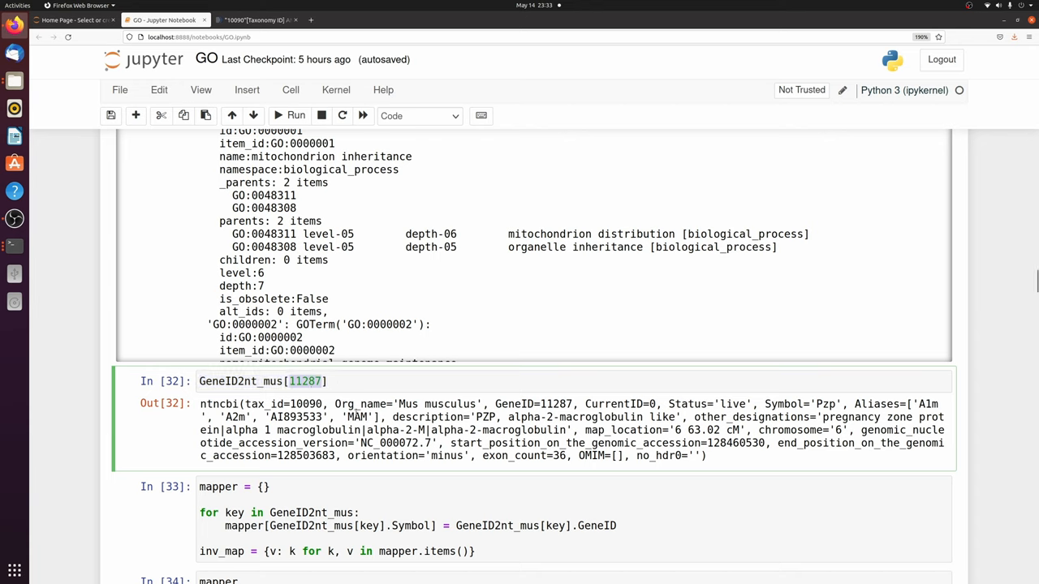
double_click(251, 404)
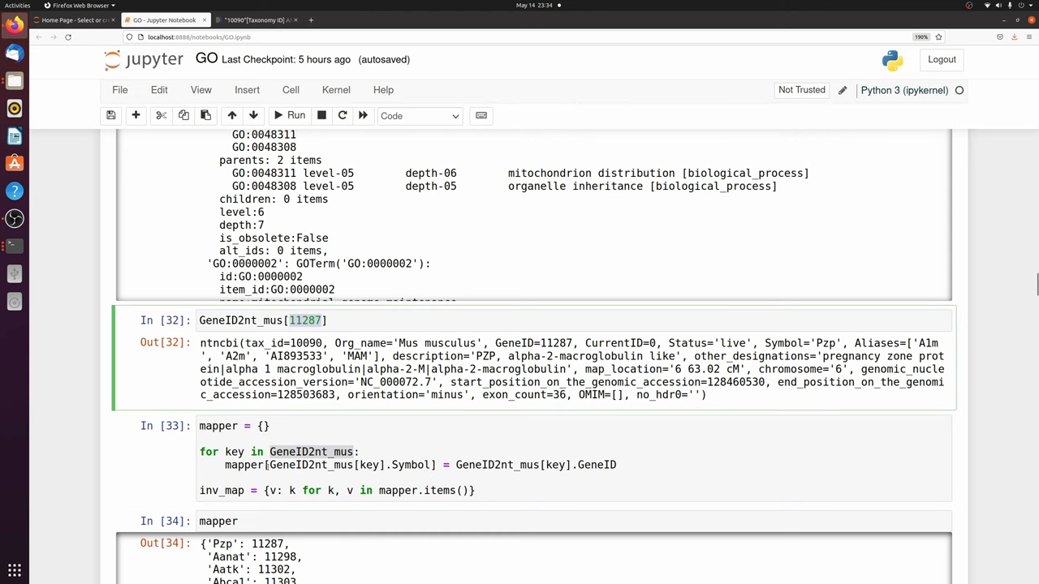
scroll(down, 3)
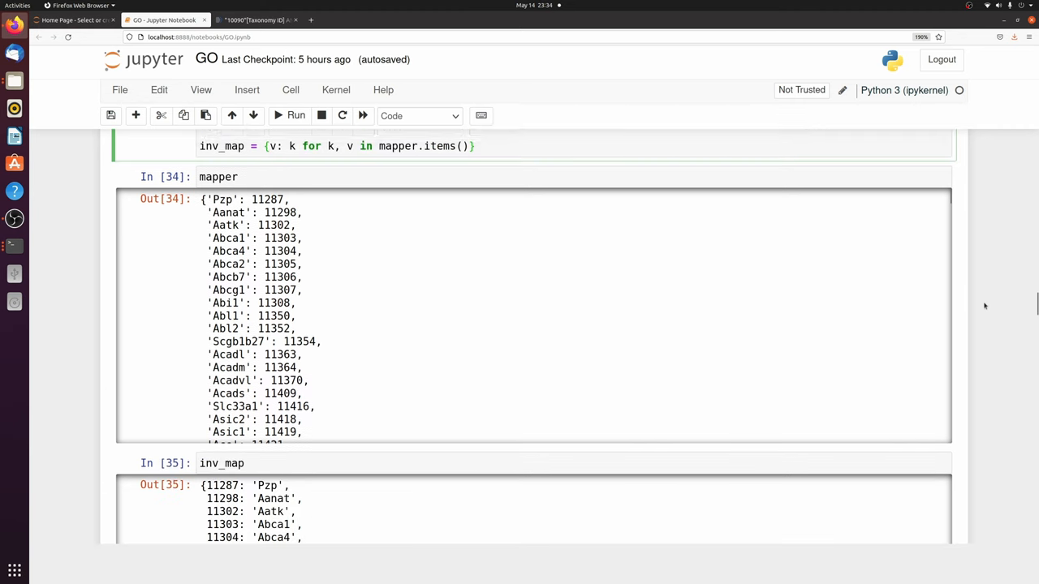
- Review the gene2go reader output and the ns2assoc variable definition
scroll(down, 3)
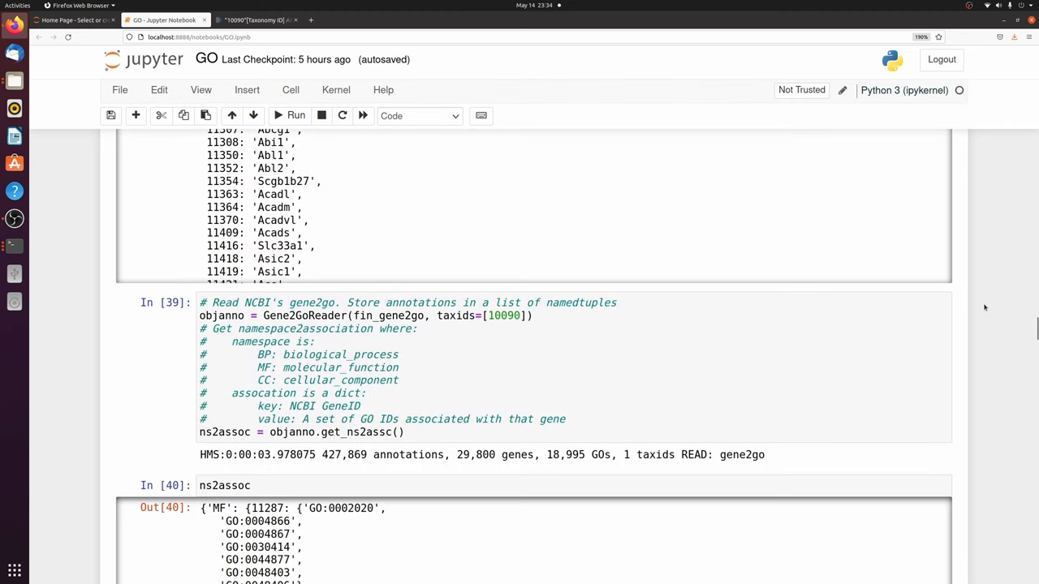
double_click(304, 315)
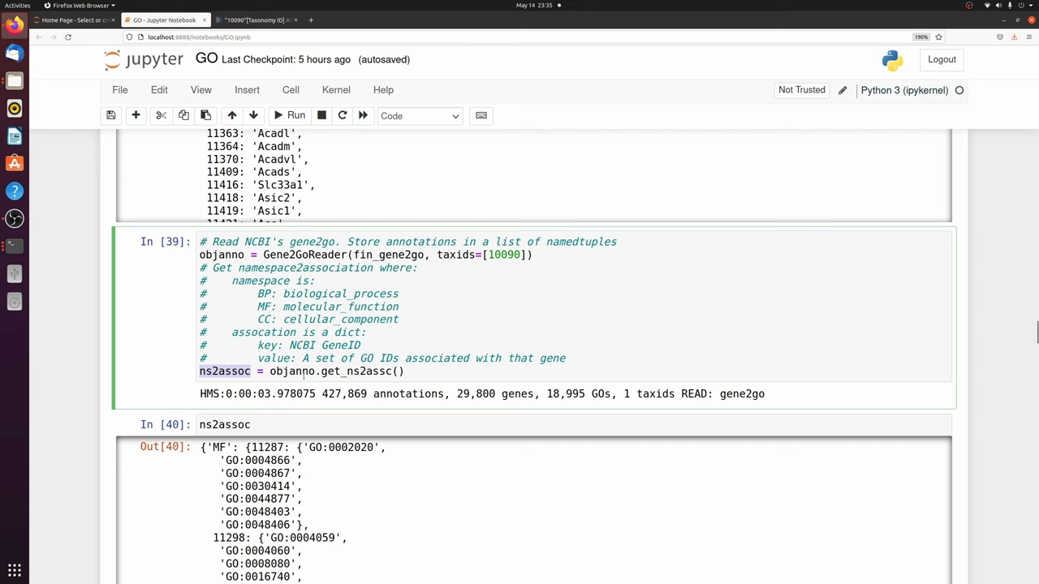
scroll(down, 3)
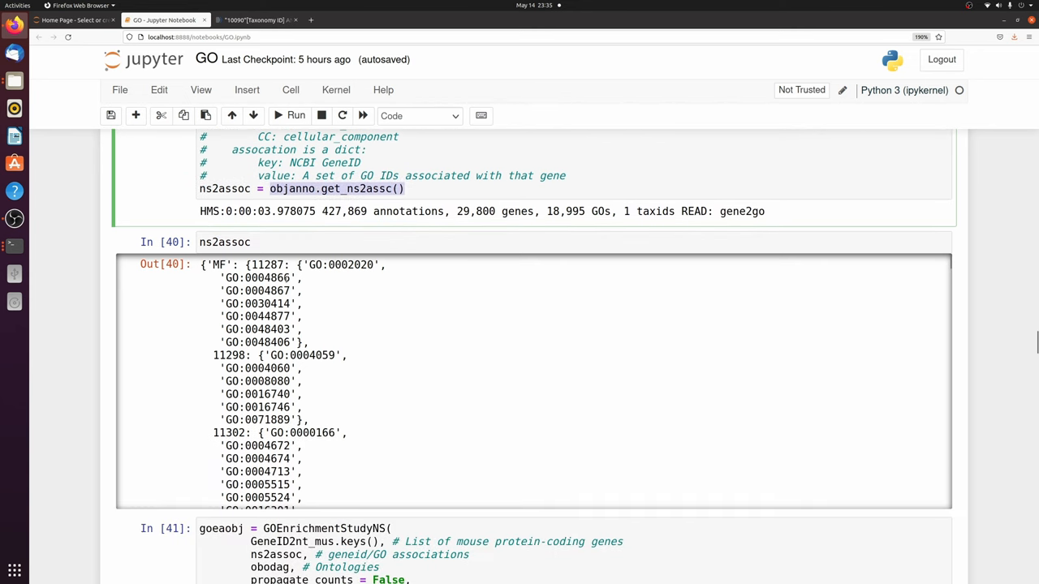
- Inspect the GO IDs associated with gene 11287 in ns2assoc and scroll to the GOEnrichmentStudyNS output
double_click(219, 265)
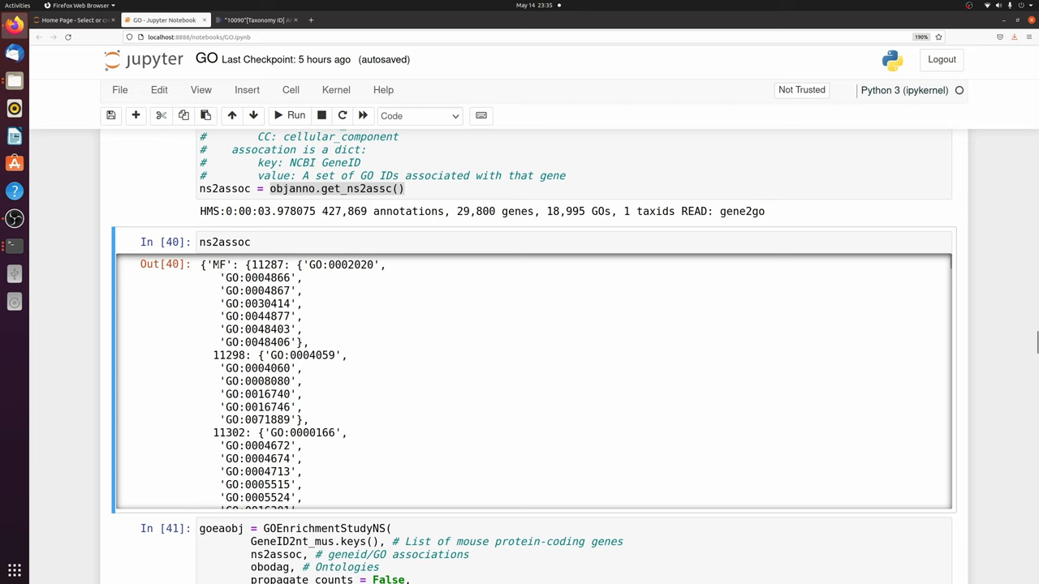
double_click(220, 264)
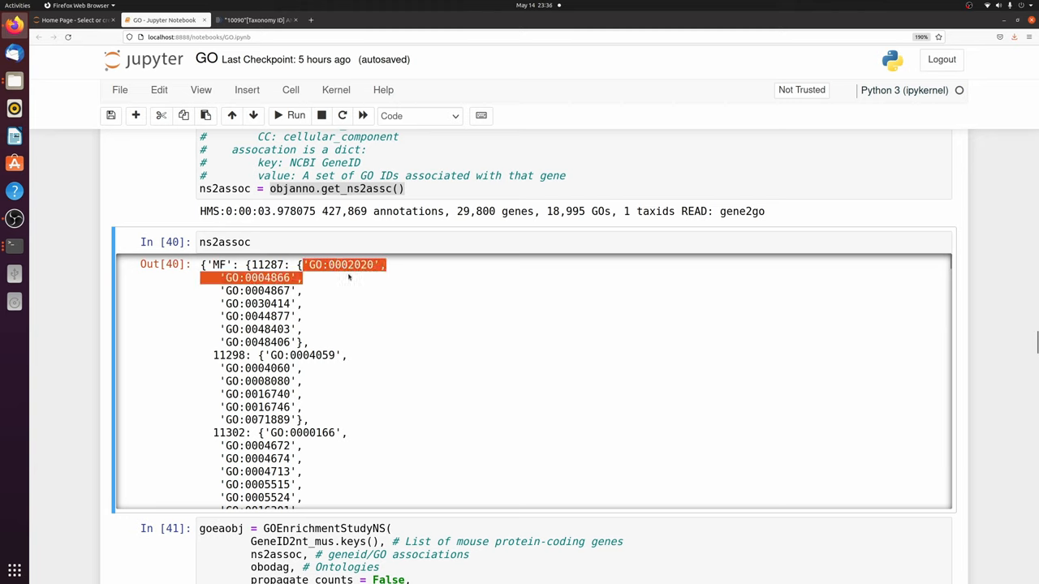
double_click(266, 265)
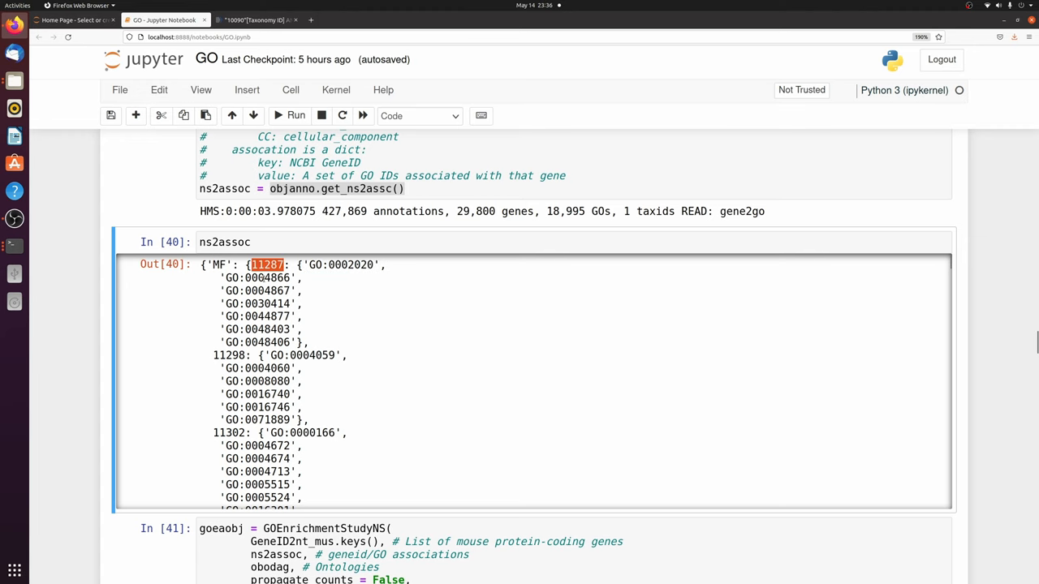
scroll(down, 3)
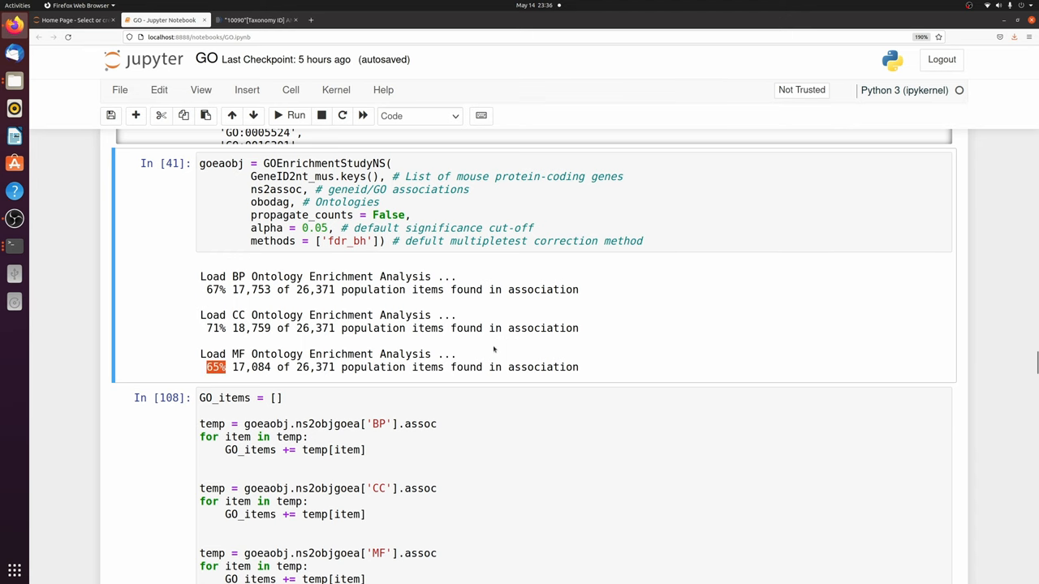
- Scroll past the GO_items cell to the test_genes mapping cell and its mapped_genes output starting with 11770
scroll(down, 3)
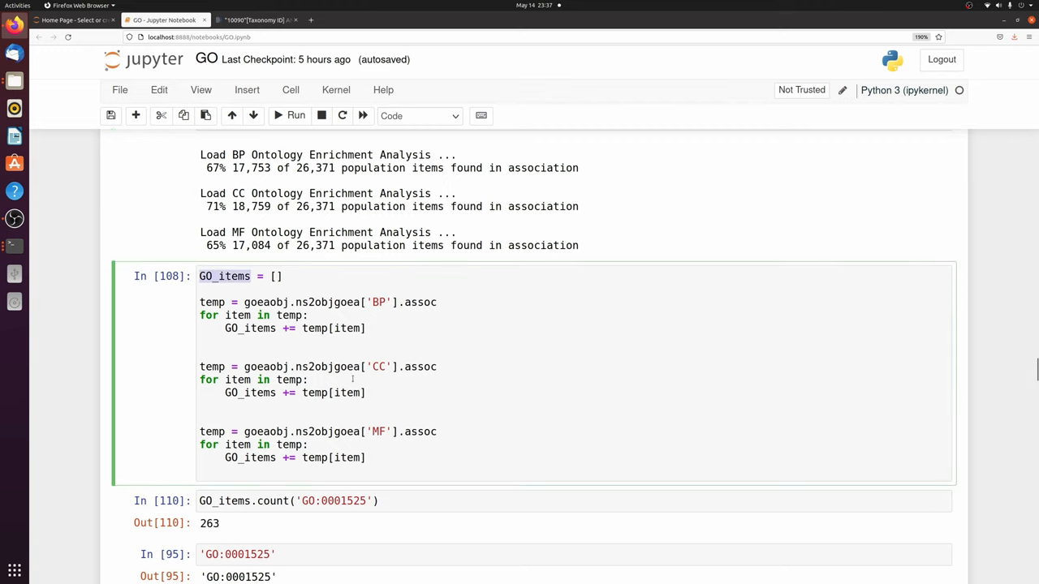
scroll(down, 3)
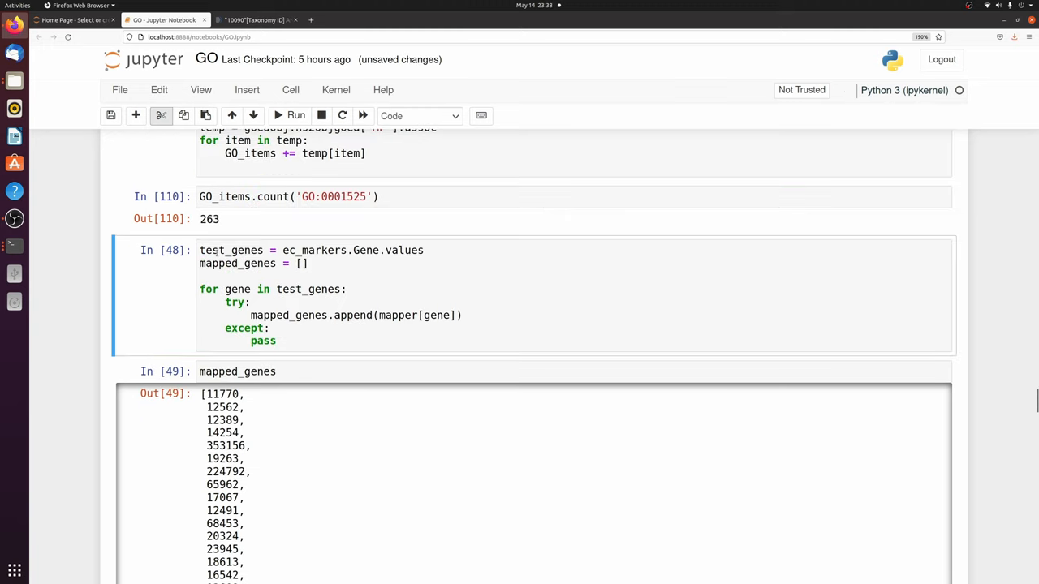
- Review the test gene loop, goea_results_all, and the angiogenesis top term's p_fdr_bh of 2.42e-35
double_click(231, 250)
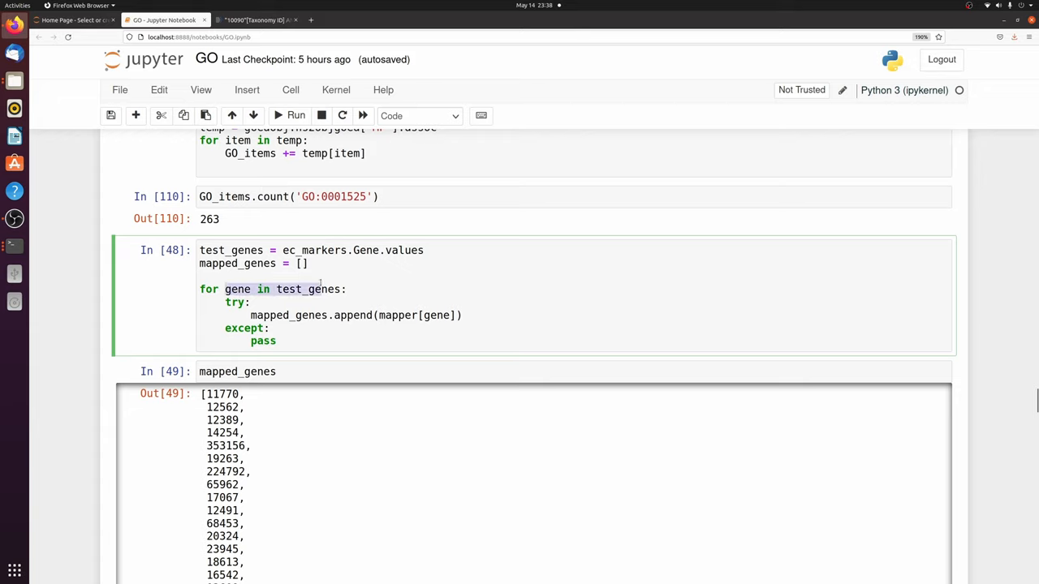
double_click(307, 289)
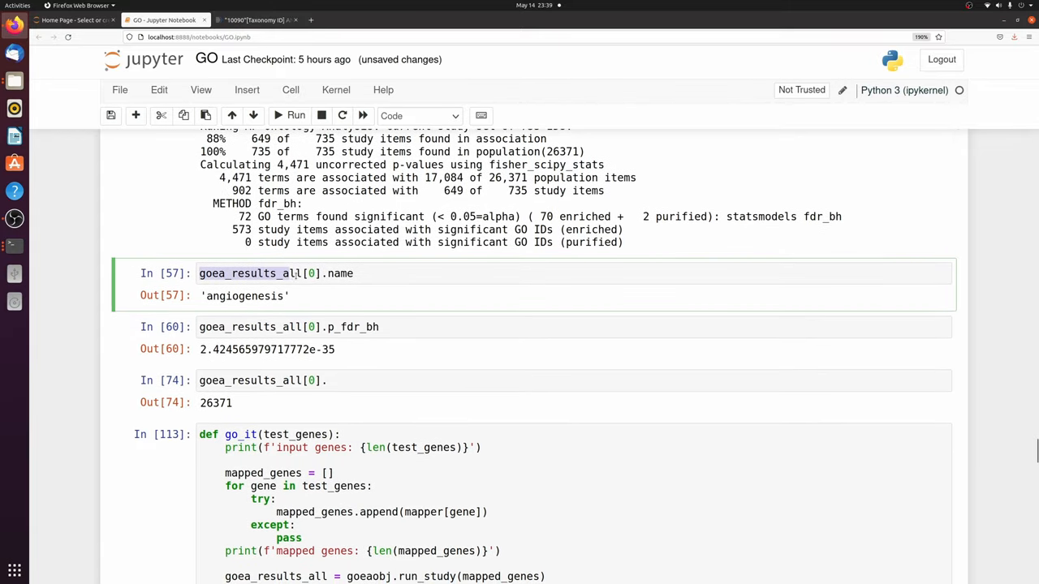
click(328, 381)
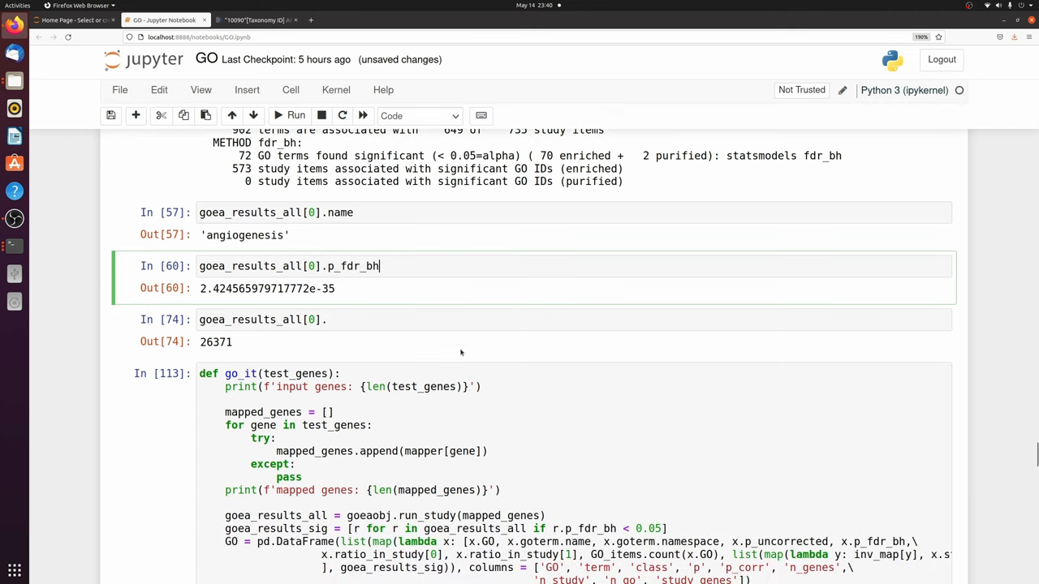
- Scroll past the go_it function to the 460-term results table and highlight its top rows
scroll(down, 3)
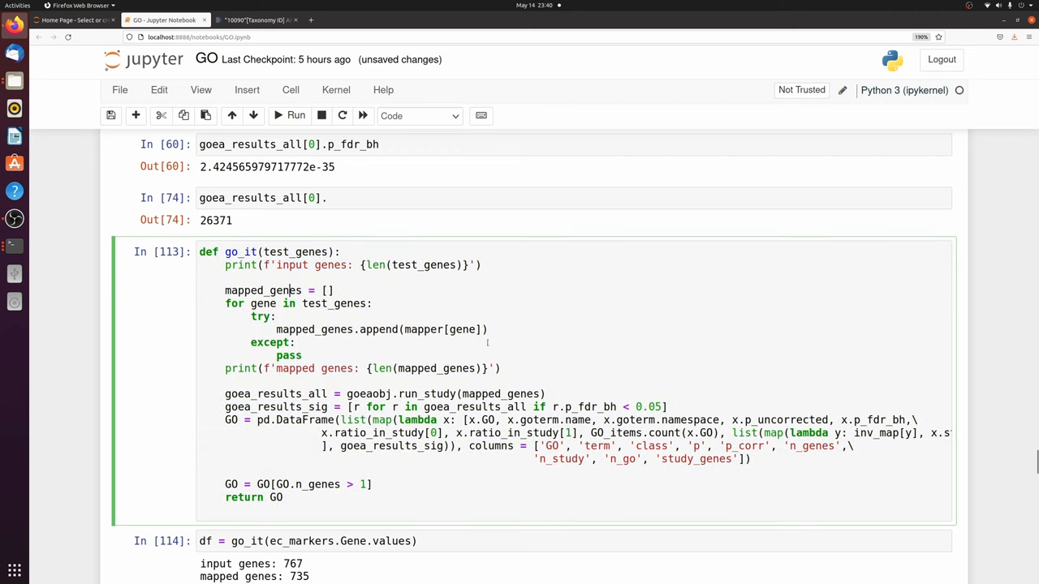
drag(225, 290, 501, 368)
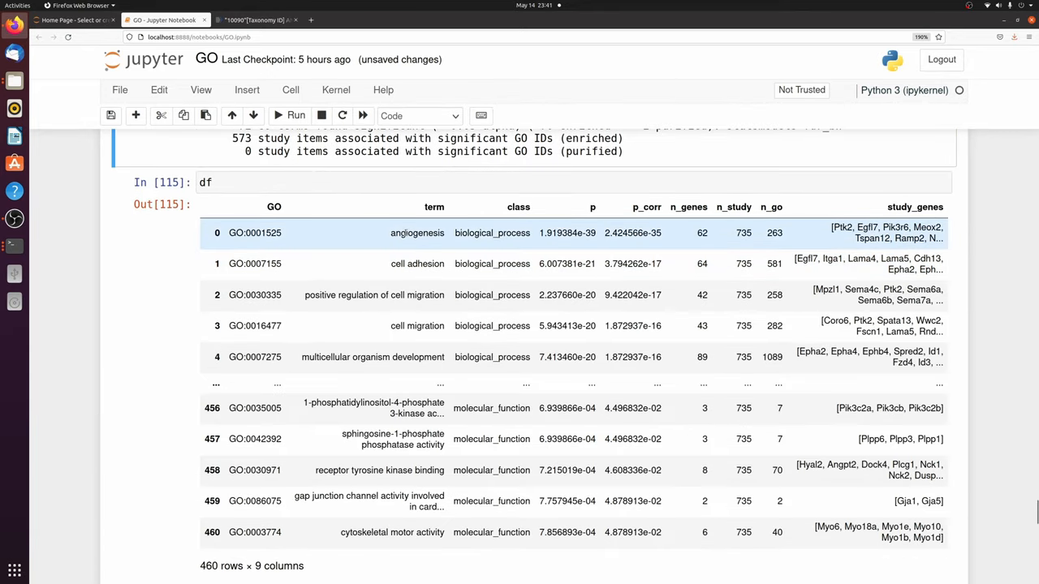
- Highlight the angiogenesis term at the top of the 460-term results table
double_click(418, 233)
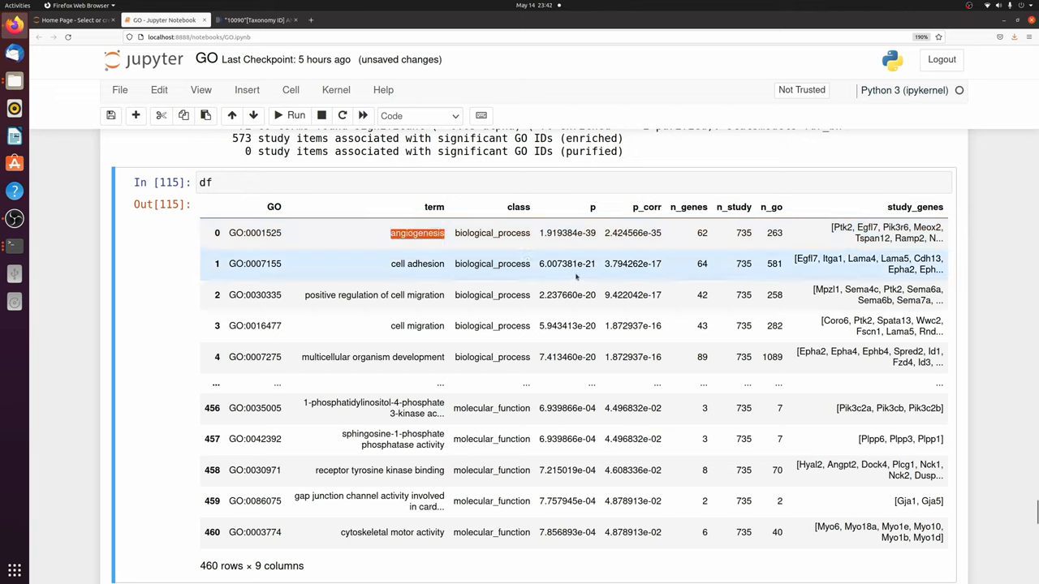
mouse_move(560, 258)
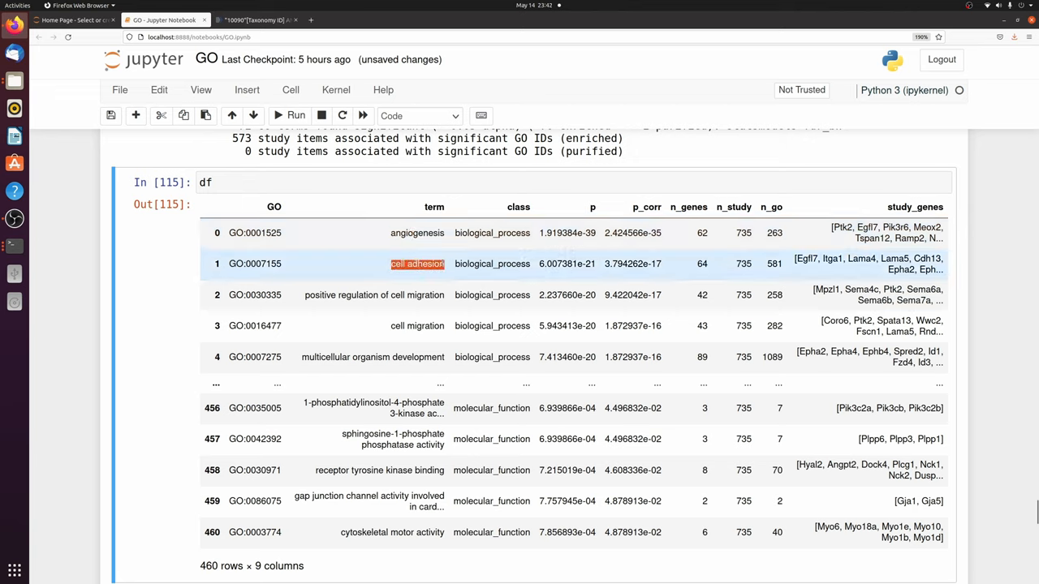
mouse_move(412, 347)
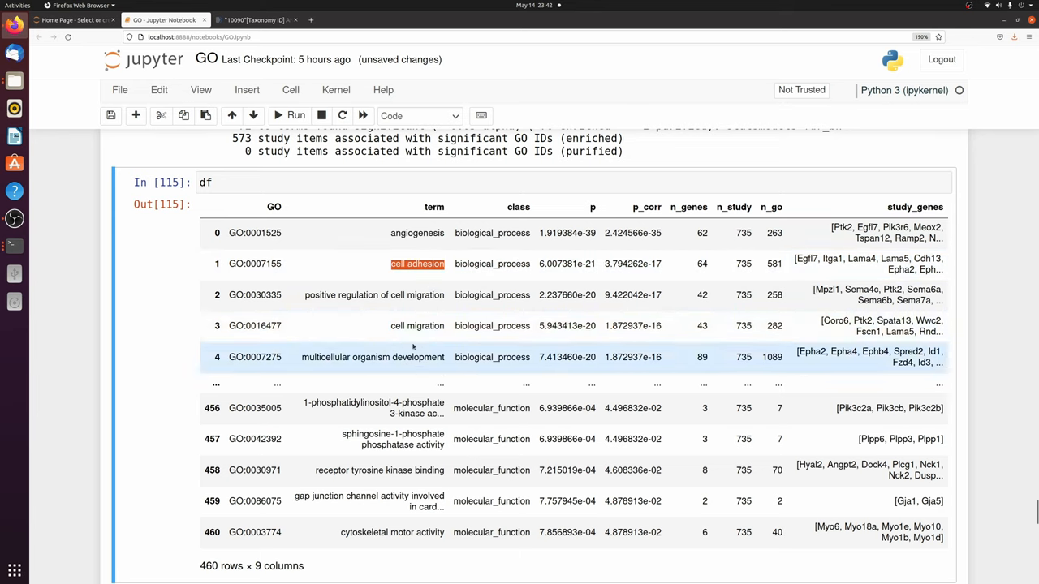
mouse_move(739, 372)
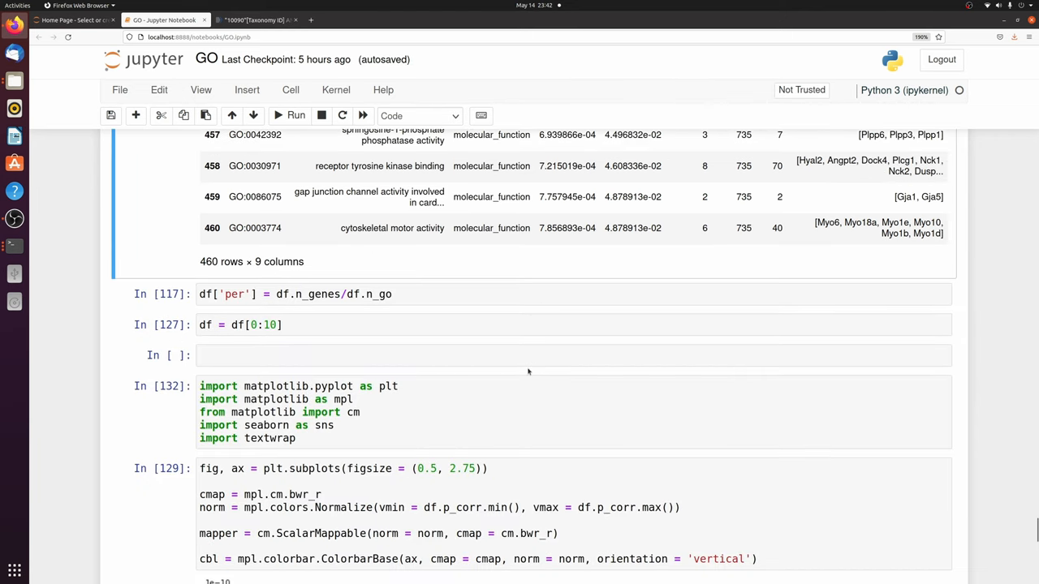
- Scroll down to the p-value colorbar output and the seaborn barplot cell
scroll(down, 3)
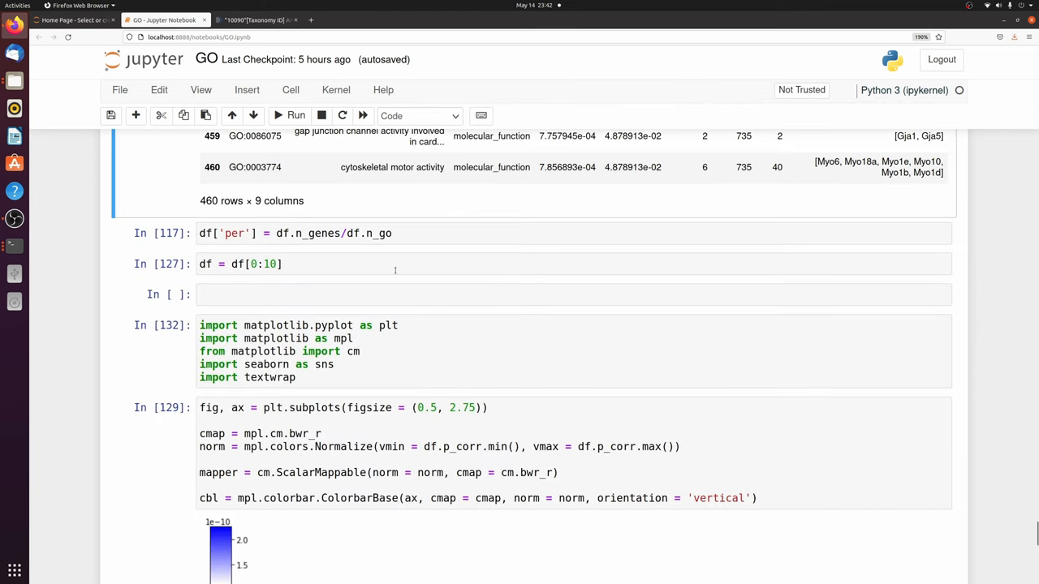
scroll(down, 3)
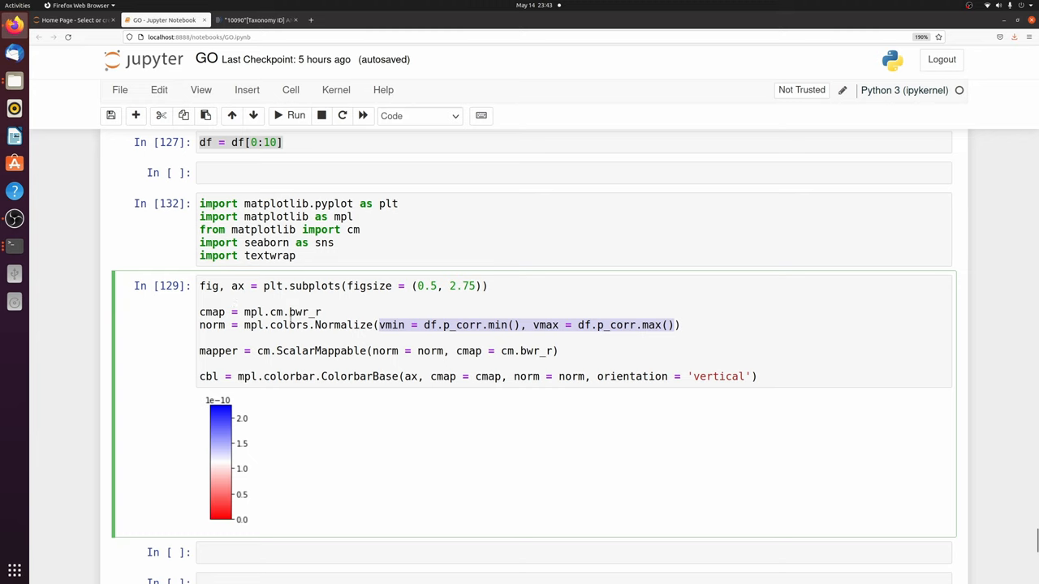
mouse_move(682, 395)
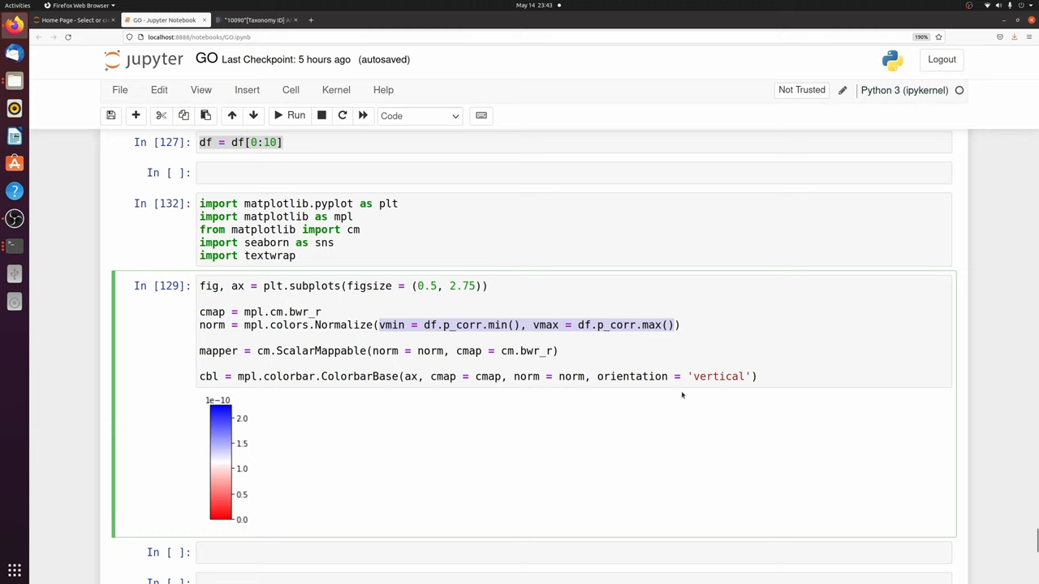
scroll(down, 3)
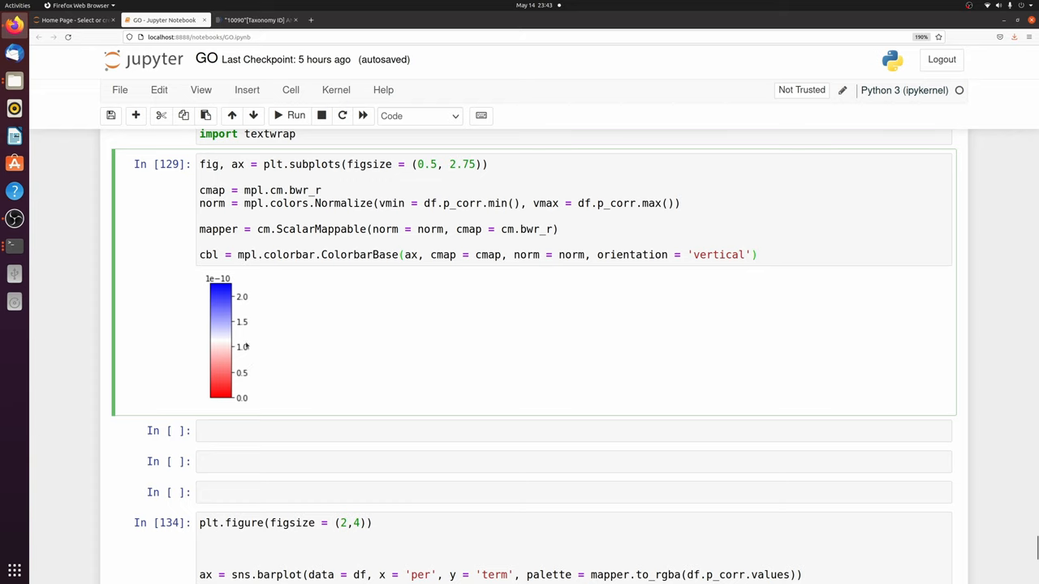
mouse_move(306, 273)
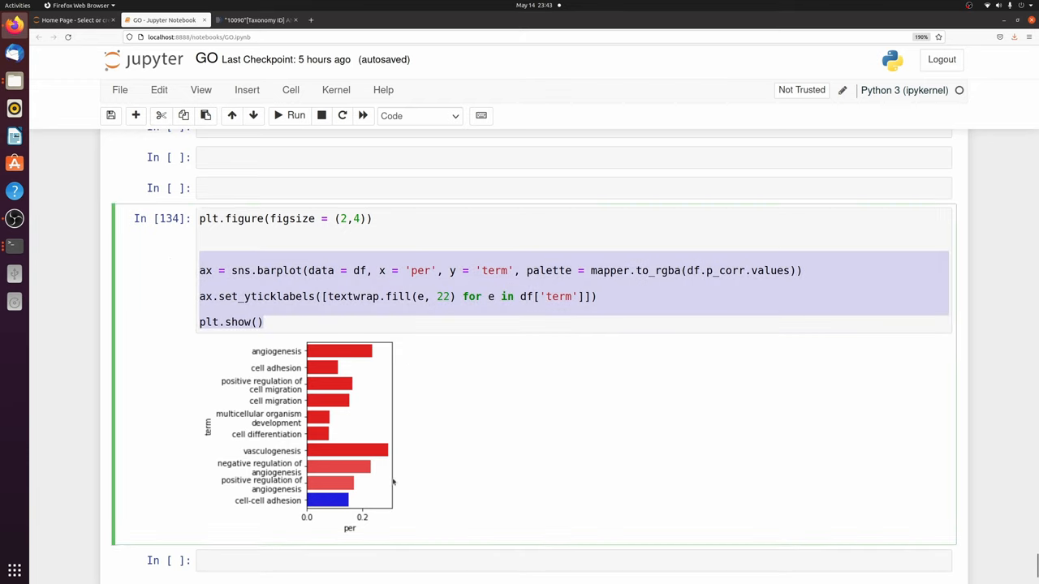
mouse_move(426, 354)
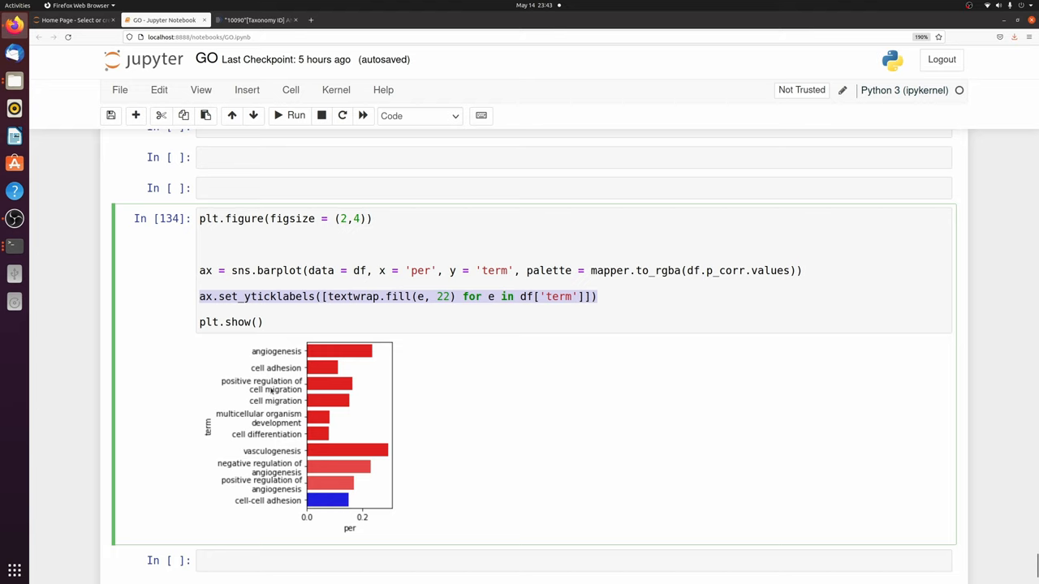
mouse_move(272, 389)
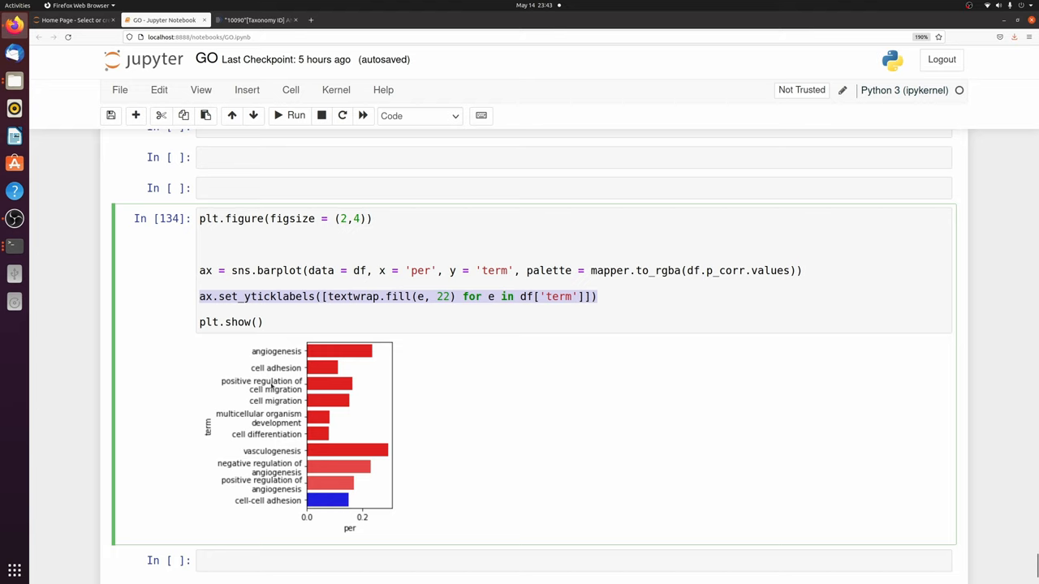
- Select the top-10 GO term bar plot output, then scroll back up to the go_it function cell
click(146, 393)
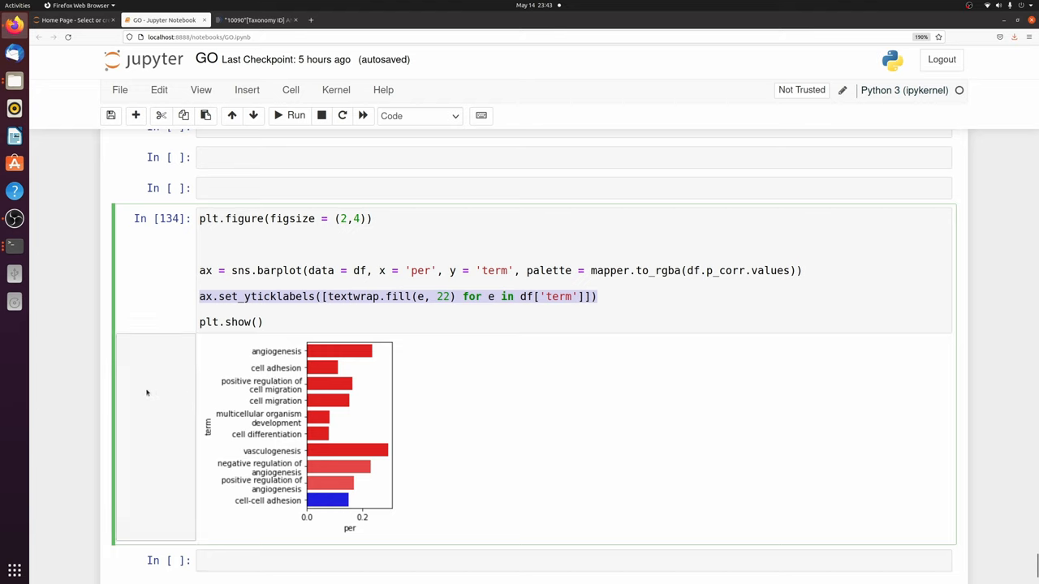
scroll(down, 3)
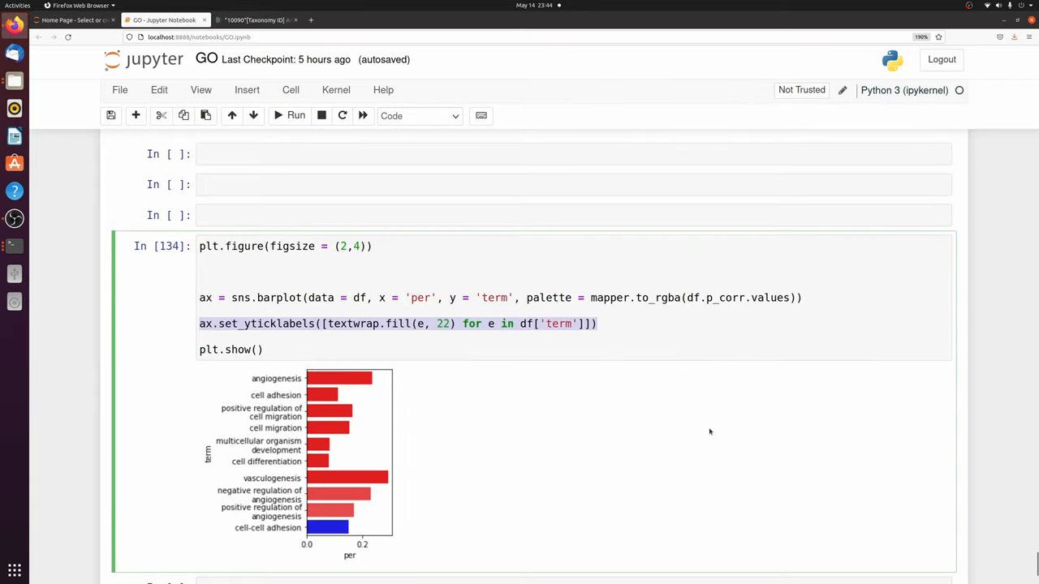
scroll(up, 3)
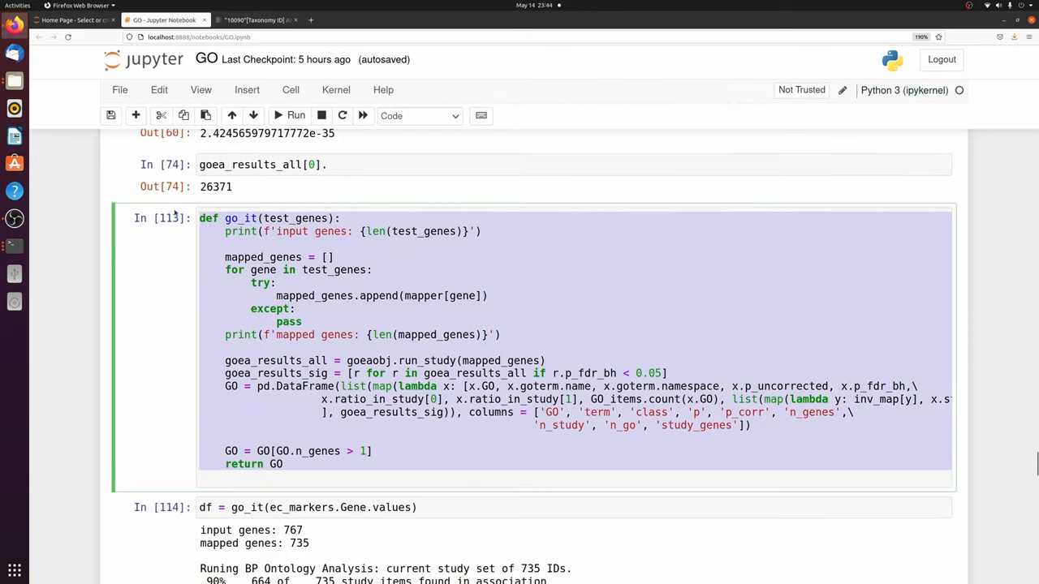